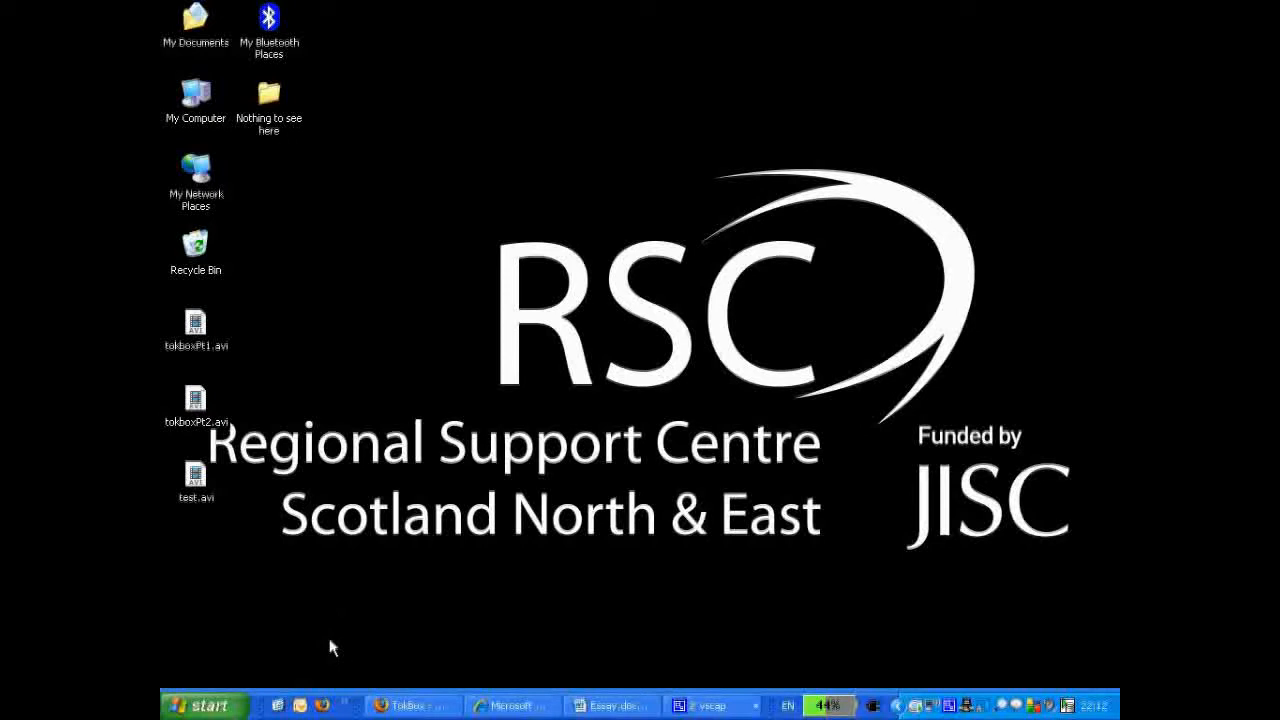
mouse_move(800, 600)
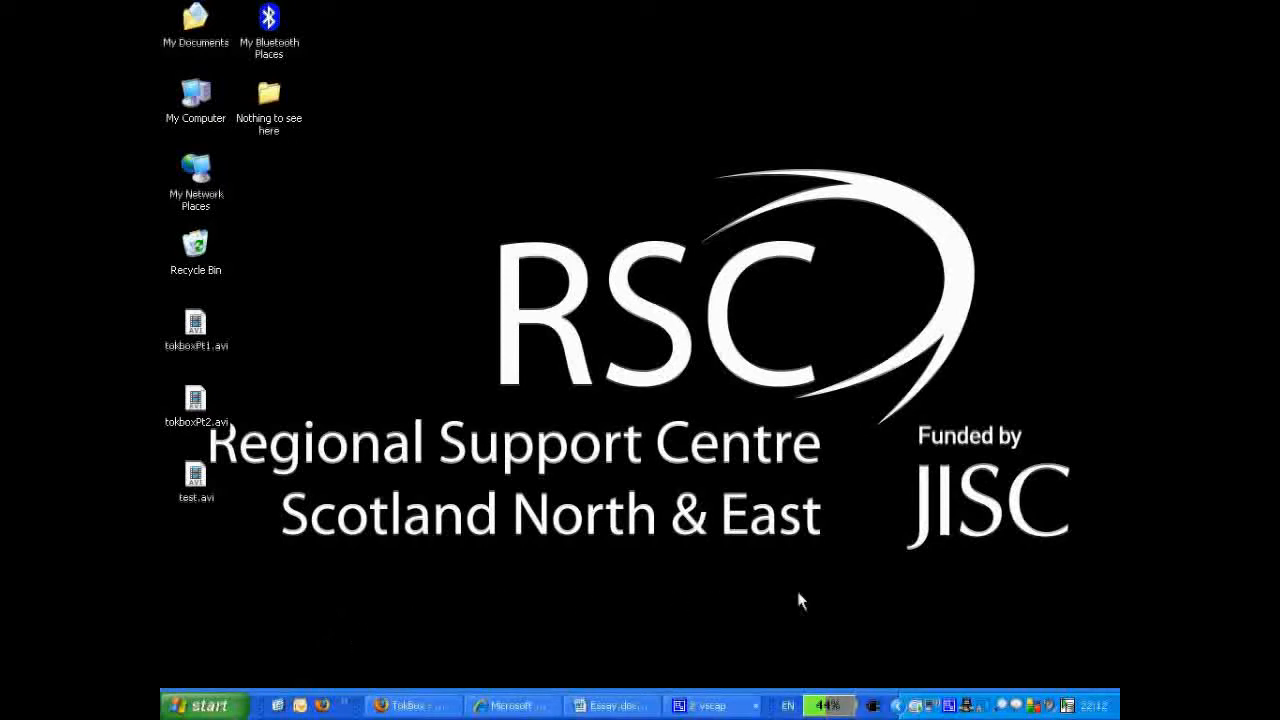
mouse_move(916, 704)
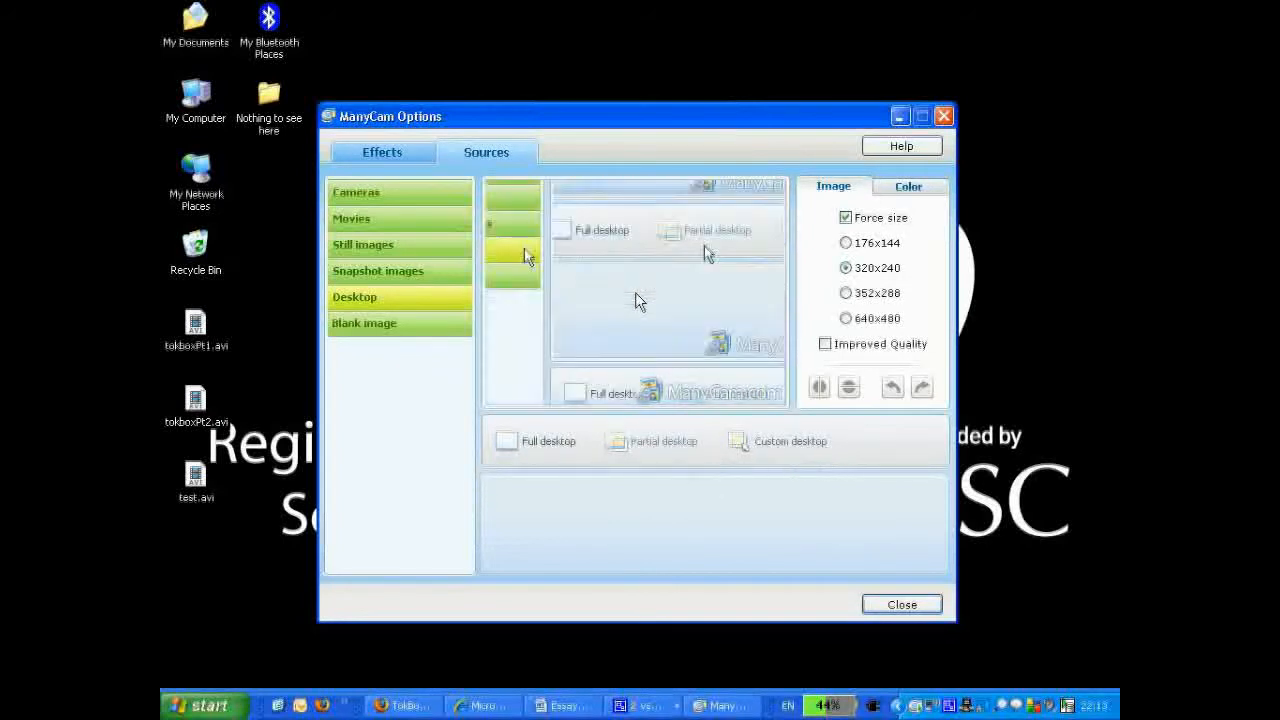
Review ManyCam's avatar mask and text-over-video effects, then dismiss the options window.
left_click(382, 152)
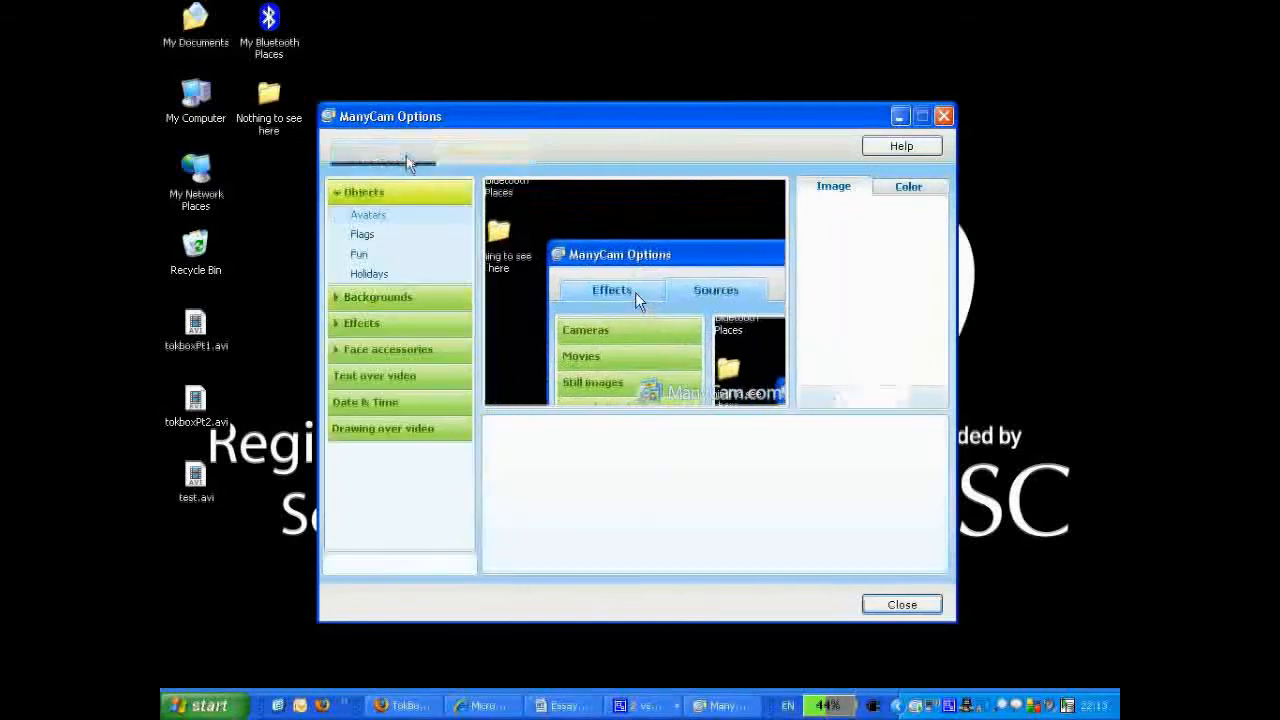
left_click(380, 152)
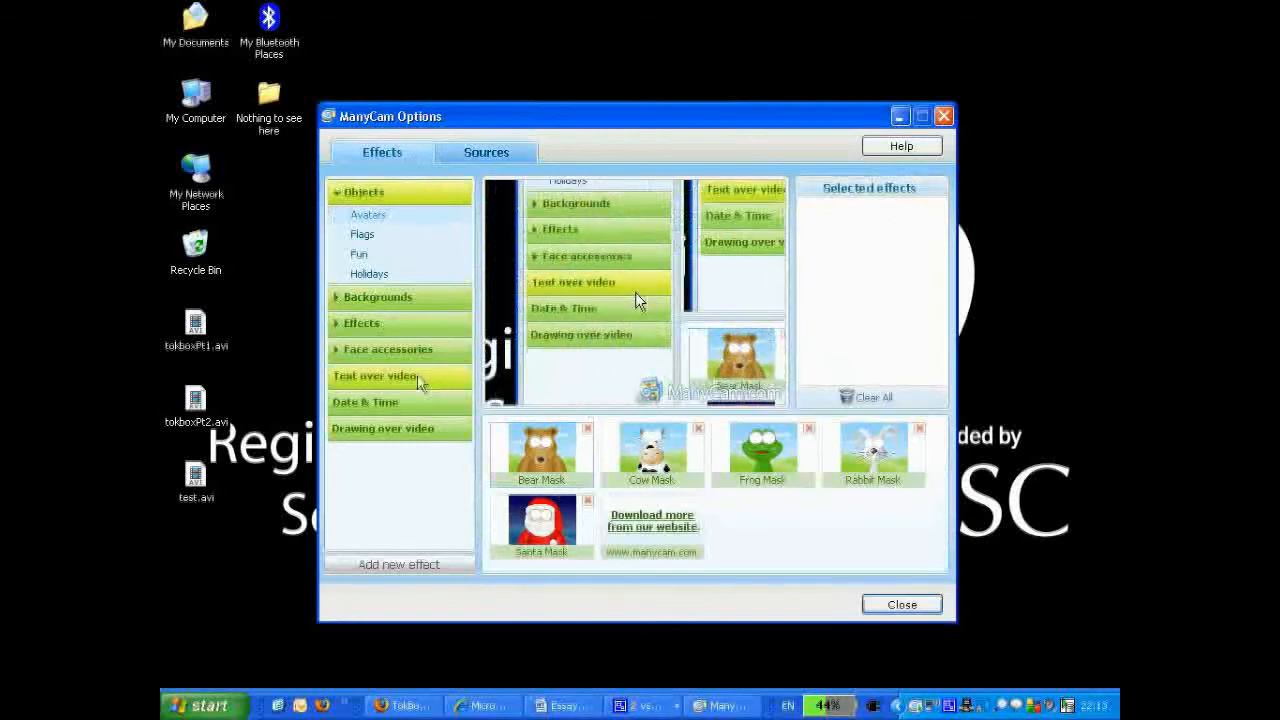
left_click(376, 376)
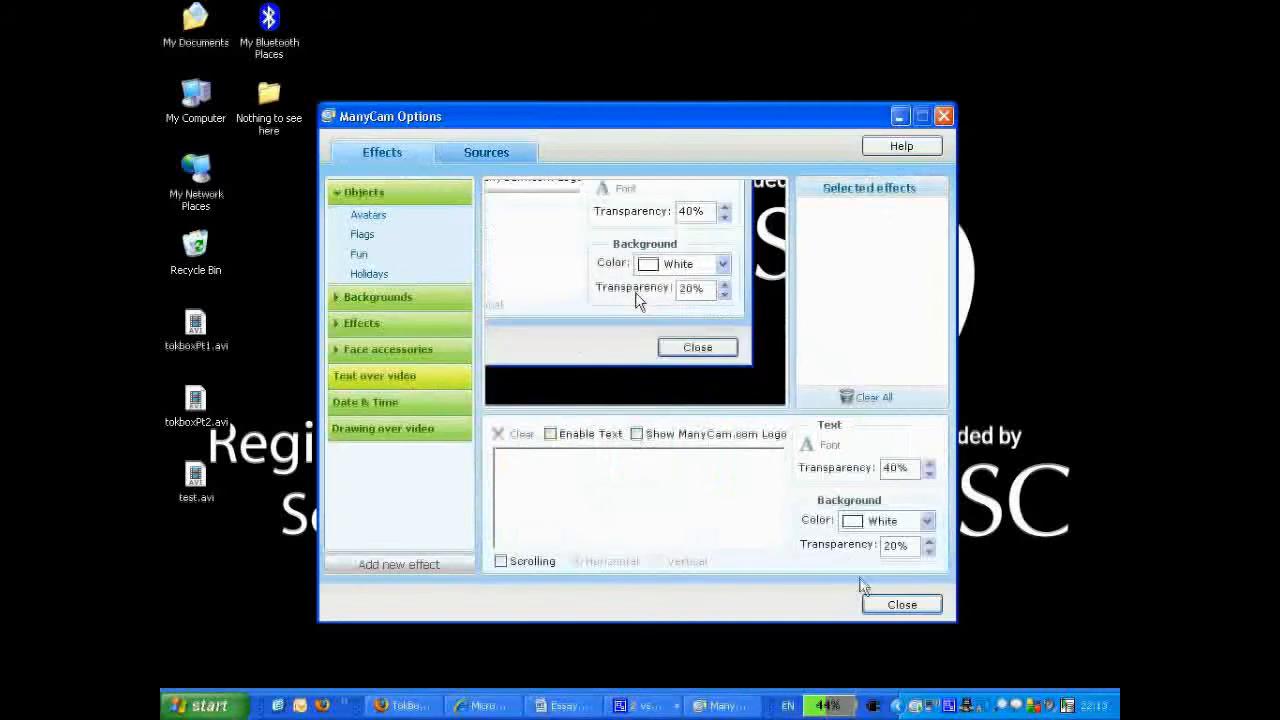
left_click(900, 604)
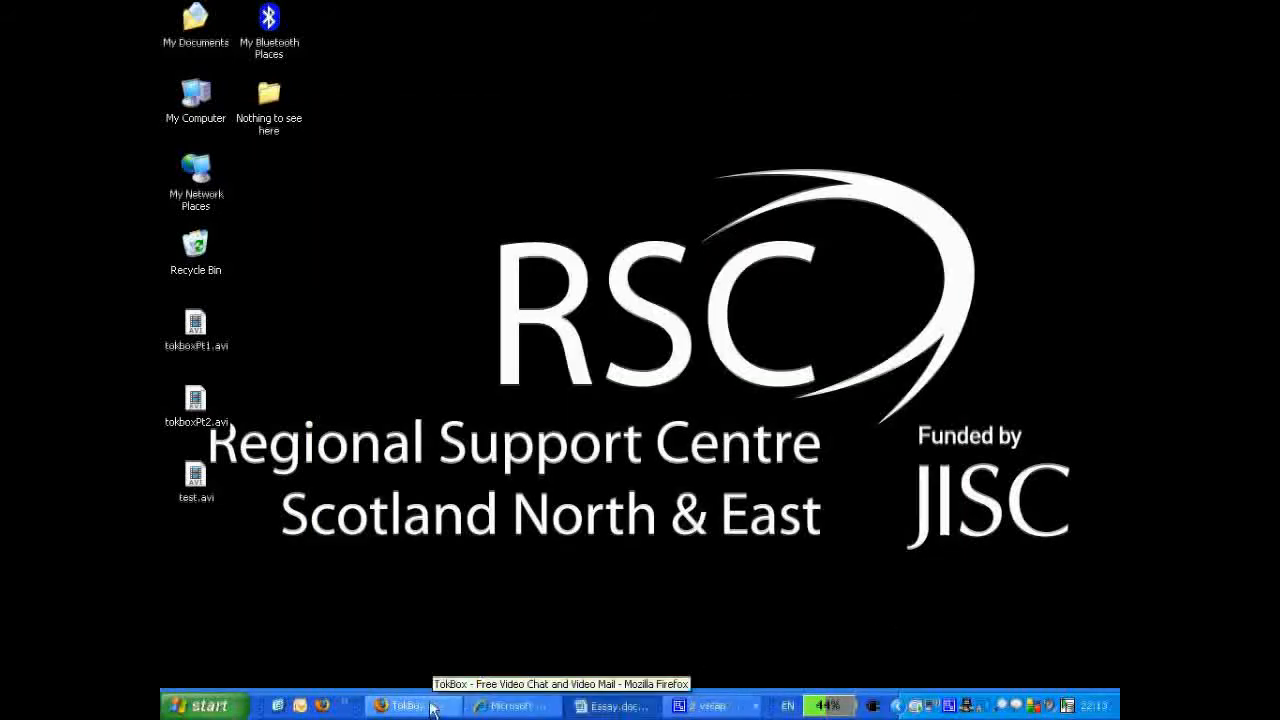
Start composing a new Video Mail from the TokBox sidebar in Firefox.
left_click(398, 704)
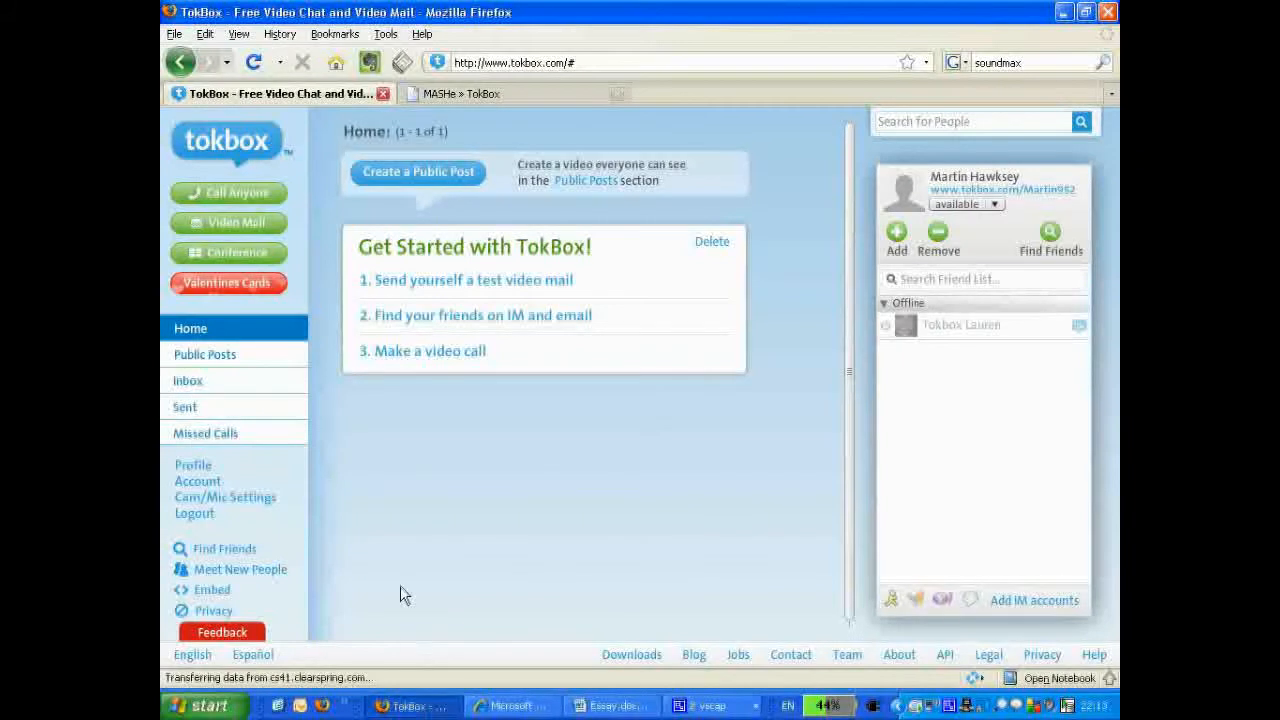
mouse_move(528, 524)
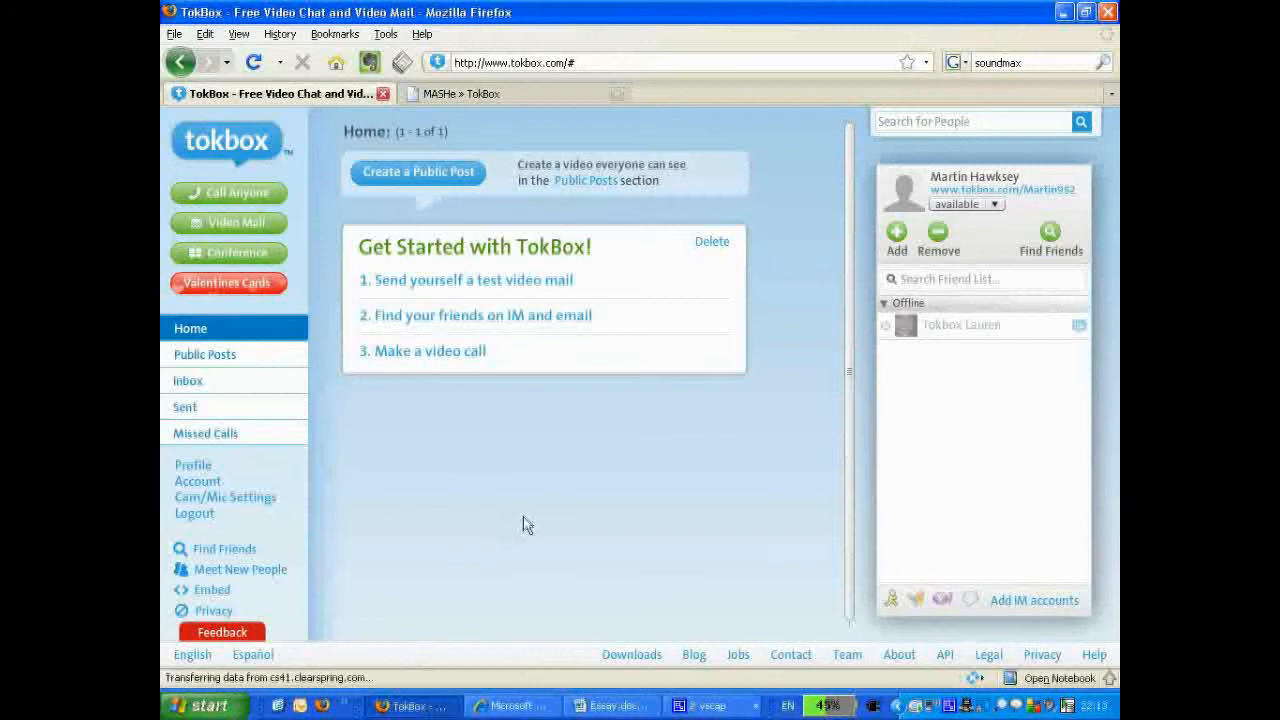
mouse_move(256, 264)
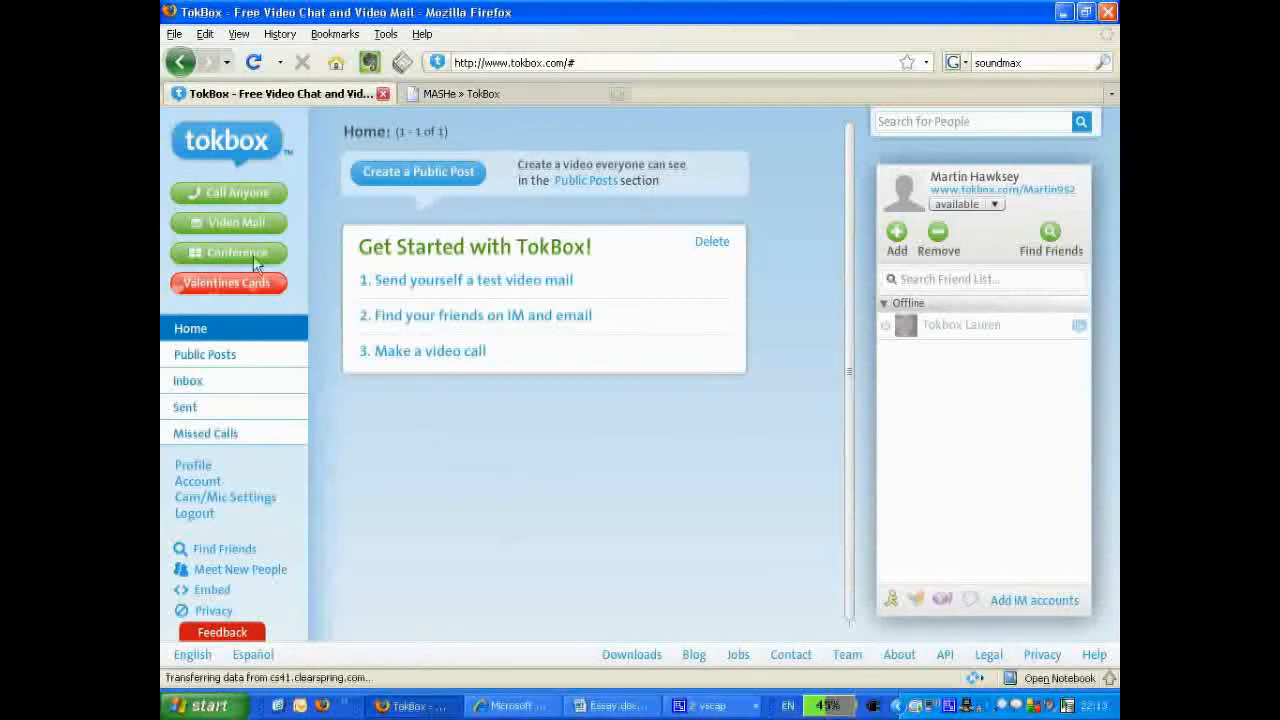
mouse_move(228, 222)
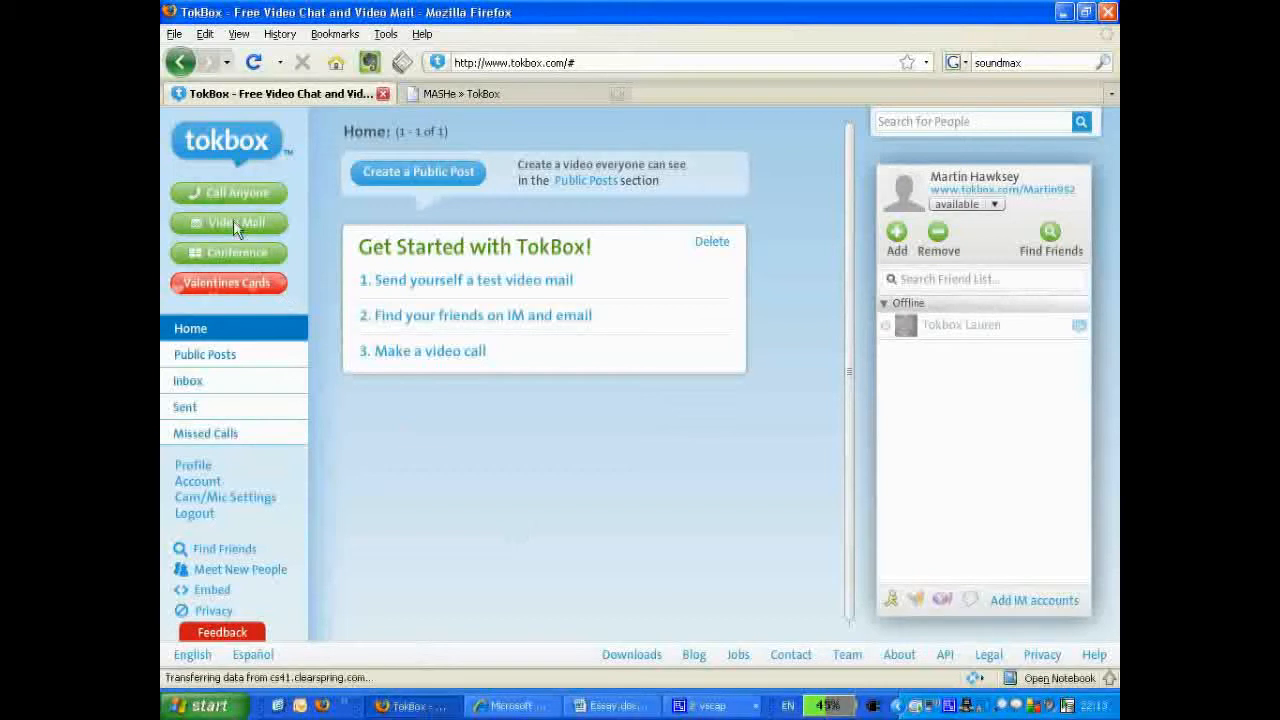
left_click(228, 222)
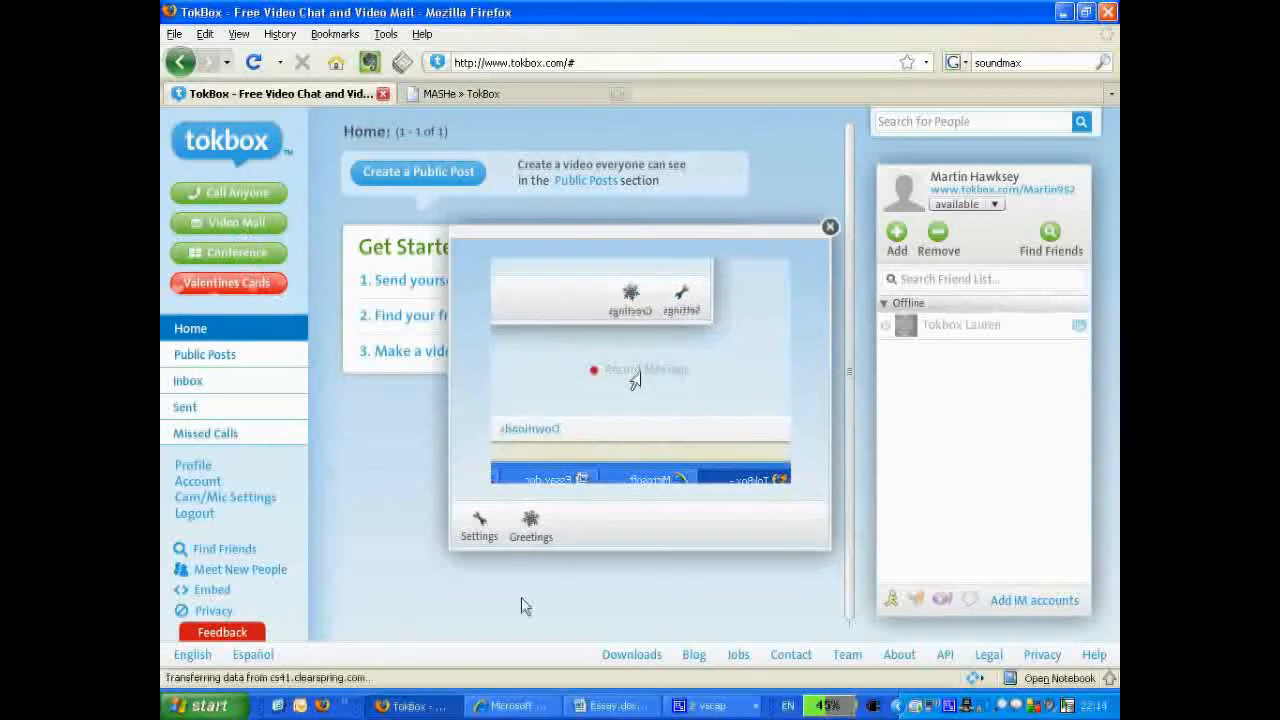
Show Essay.docx in Word and highlight the commented passage while narrating the feedback.
left_click(612, 704)
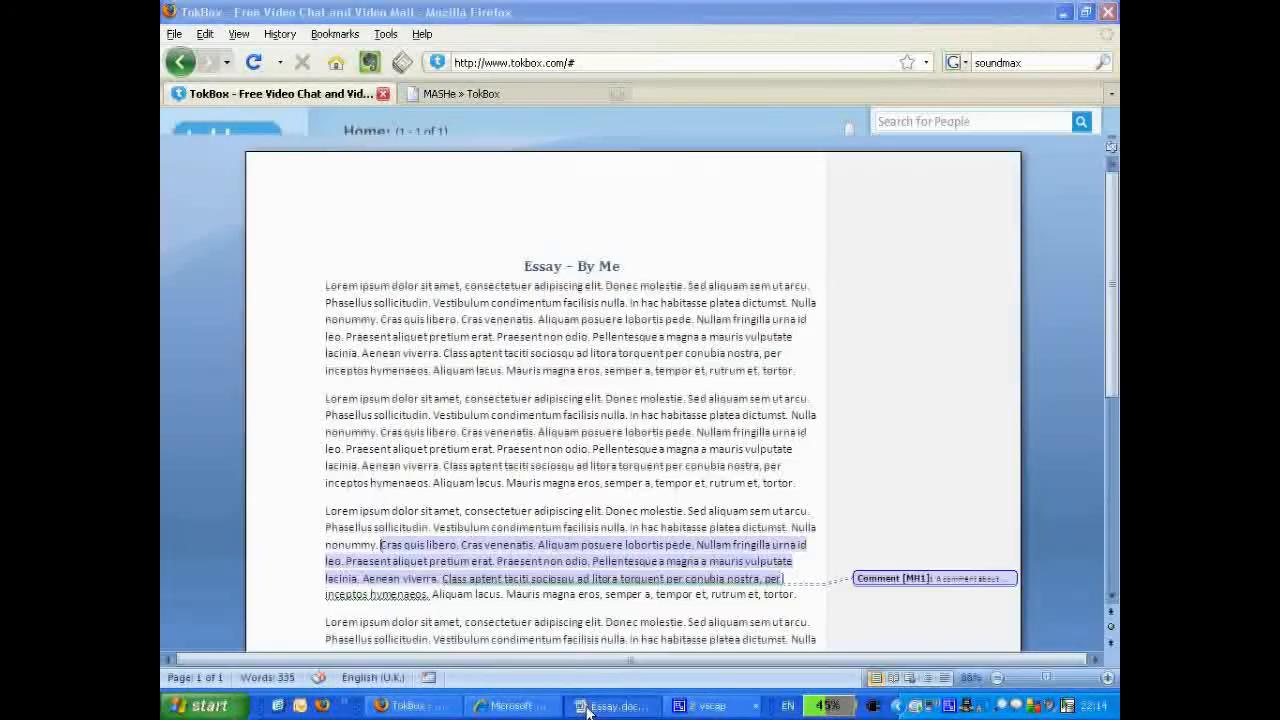
left_click(610, 704)
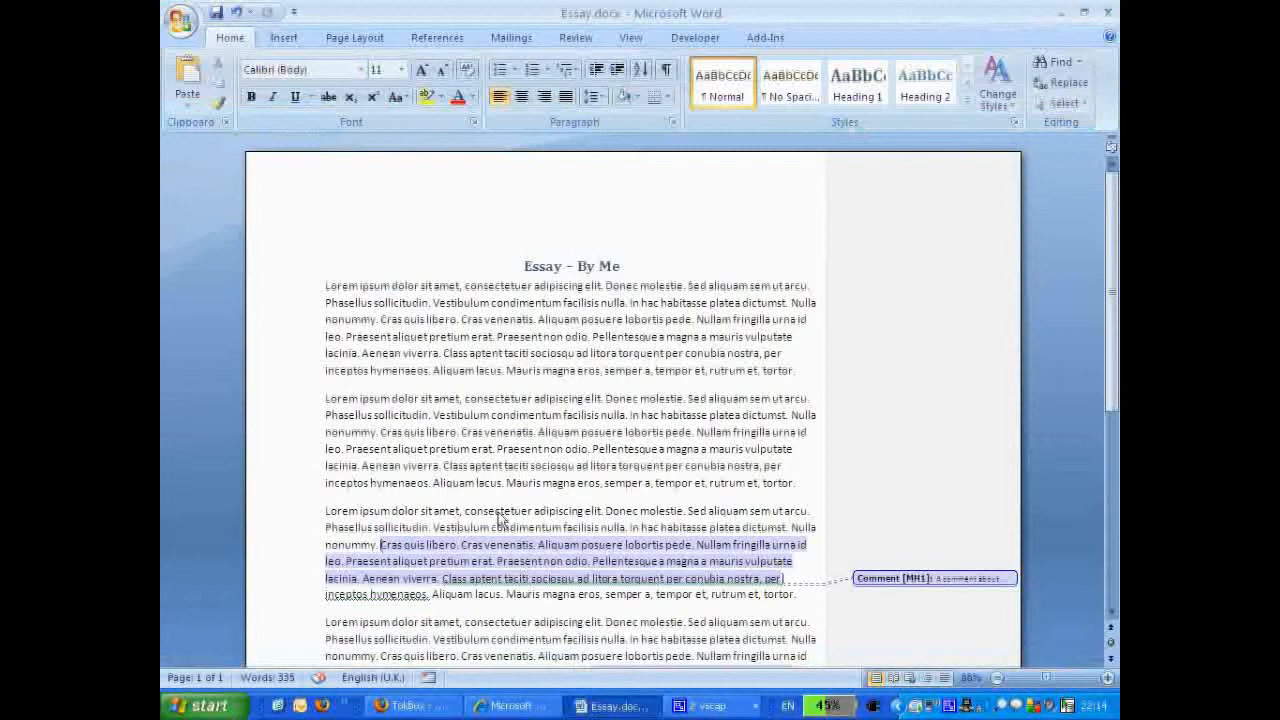
mouse_move(444, 458)
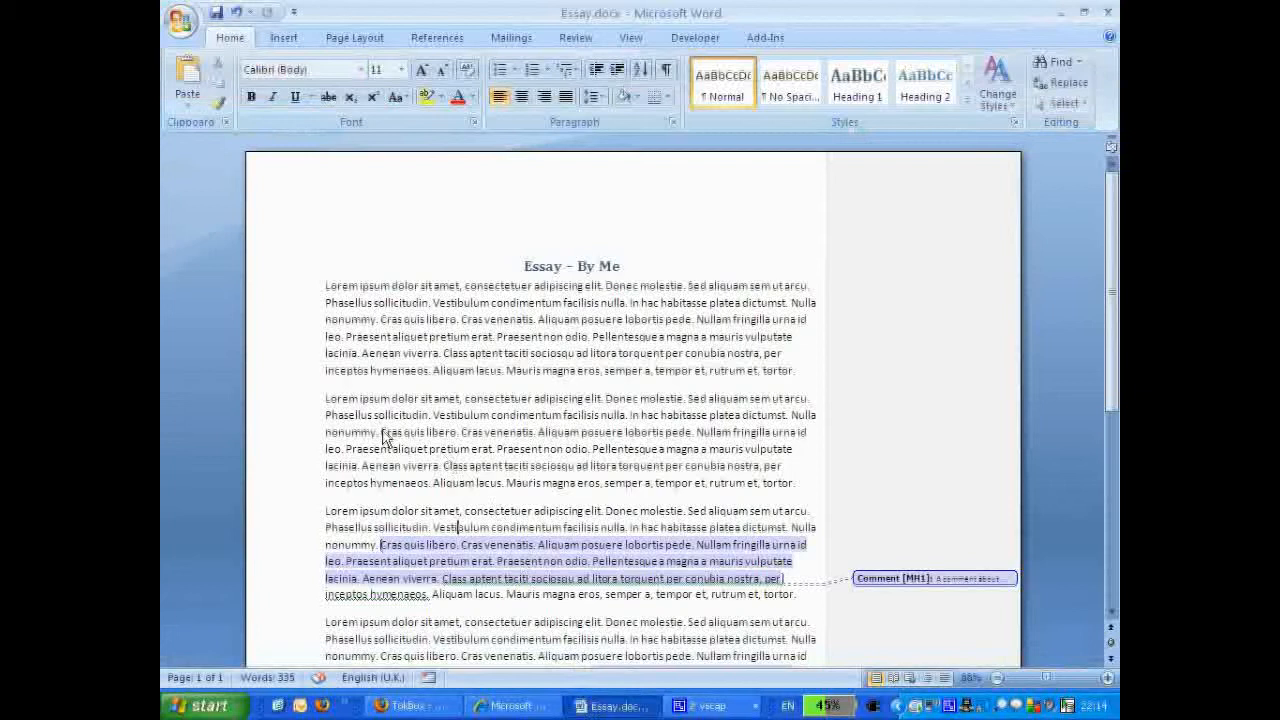
mouse_move(516, 450)
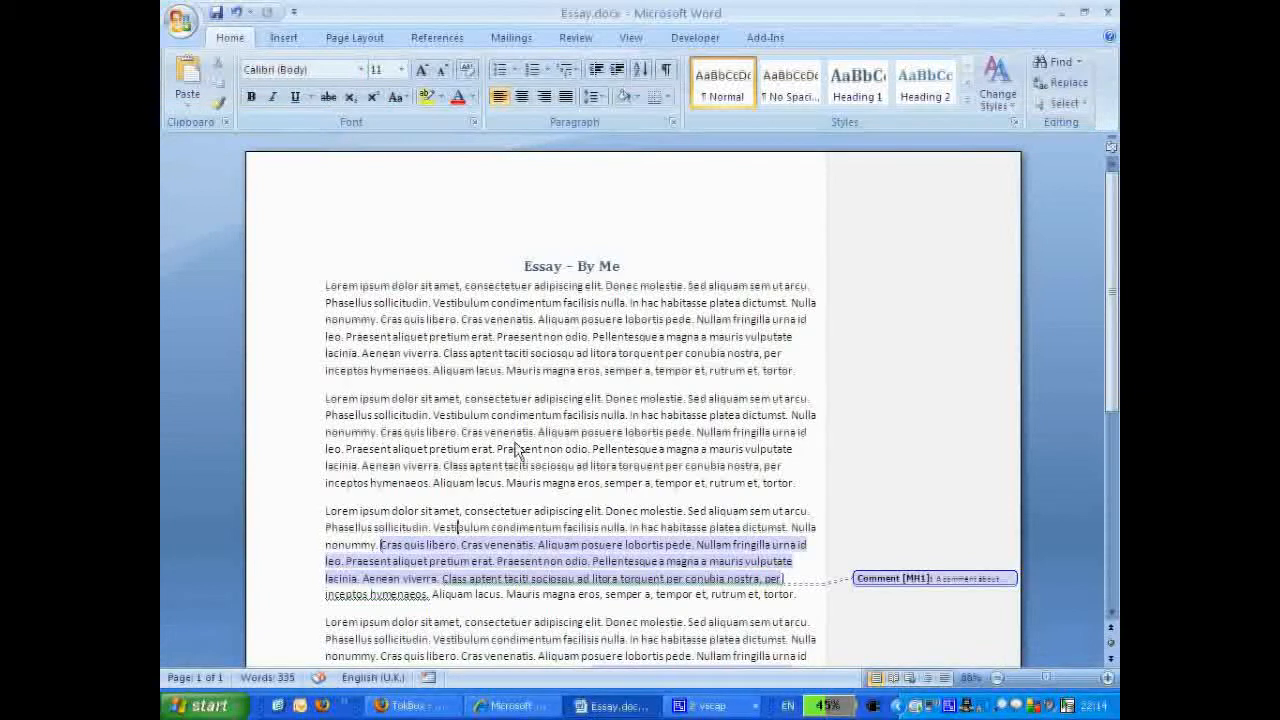
mouse_move(388, 442)
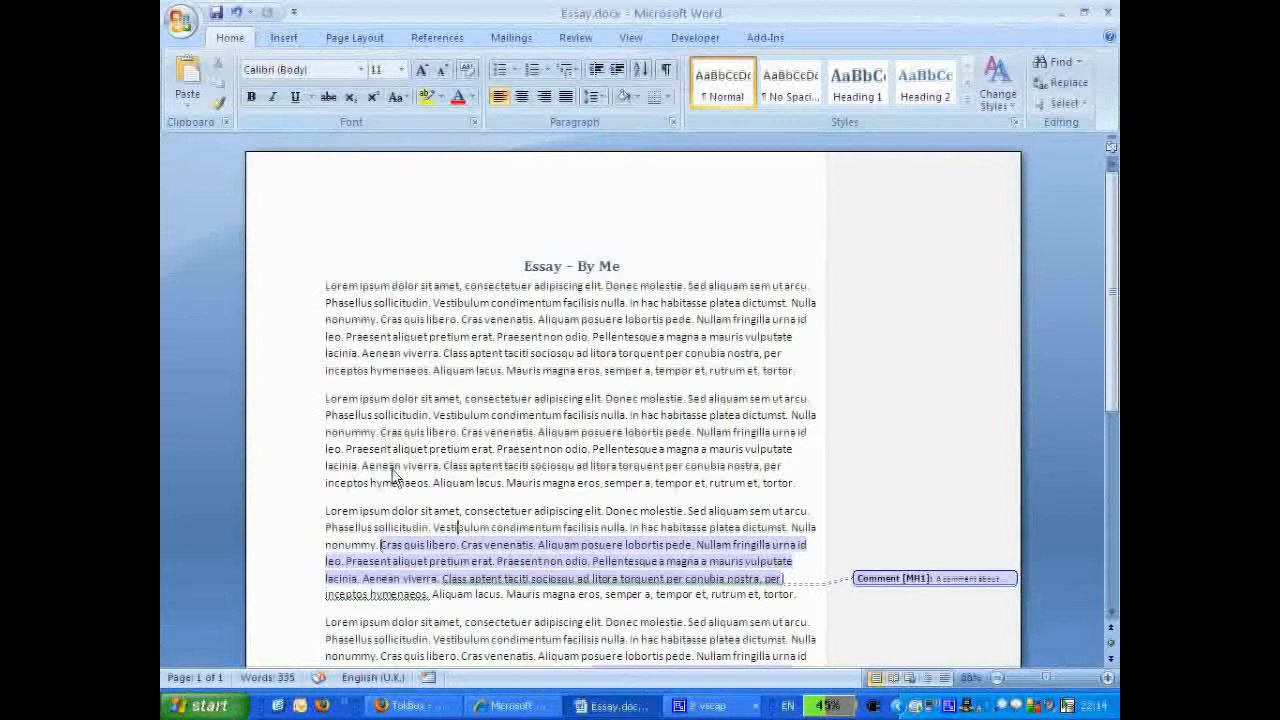
mouse_move(372, 470)
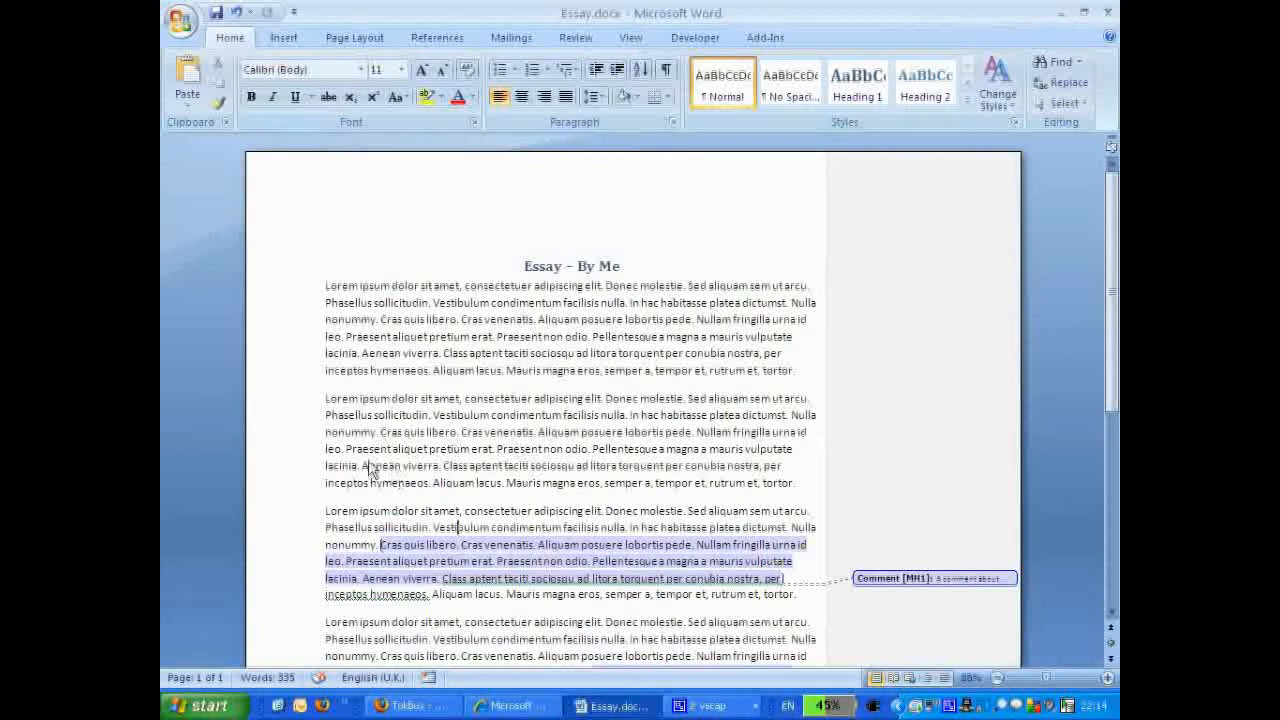
left_click_drag(376, 464, 510, 490)
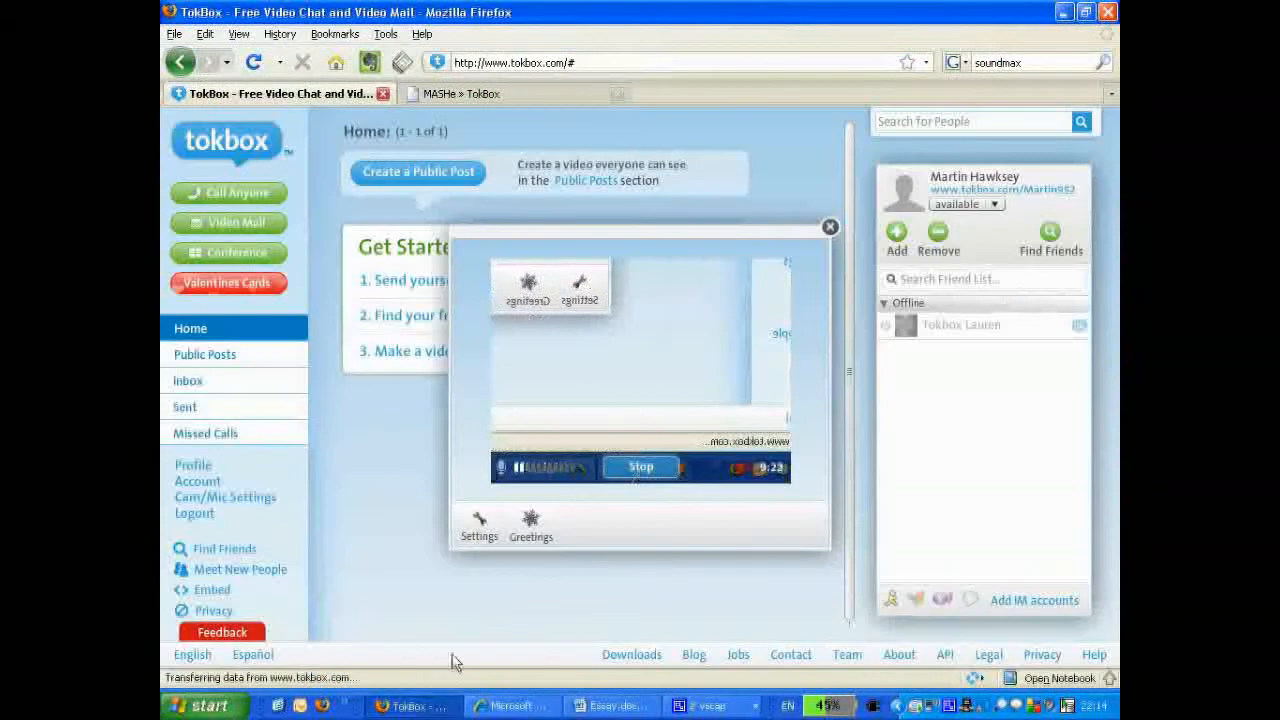
left_click(640, 466)
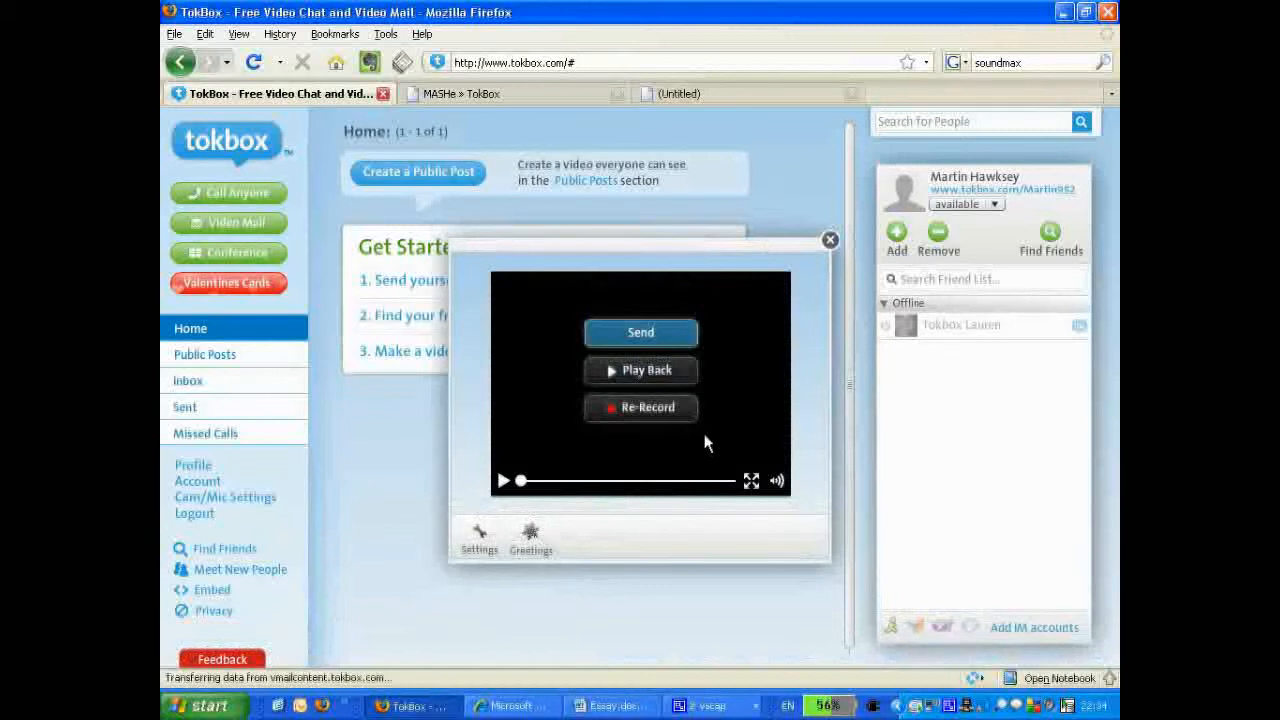
left_click(640, 332)
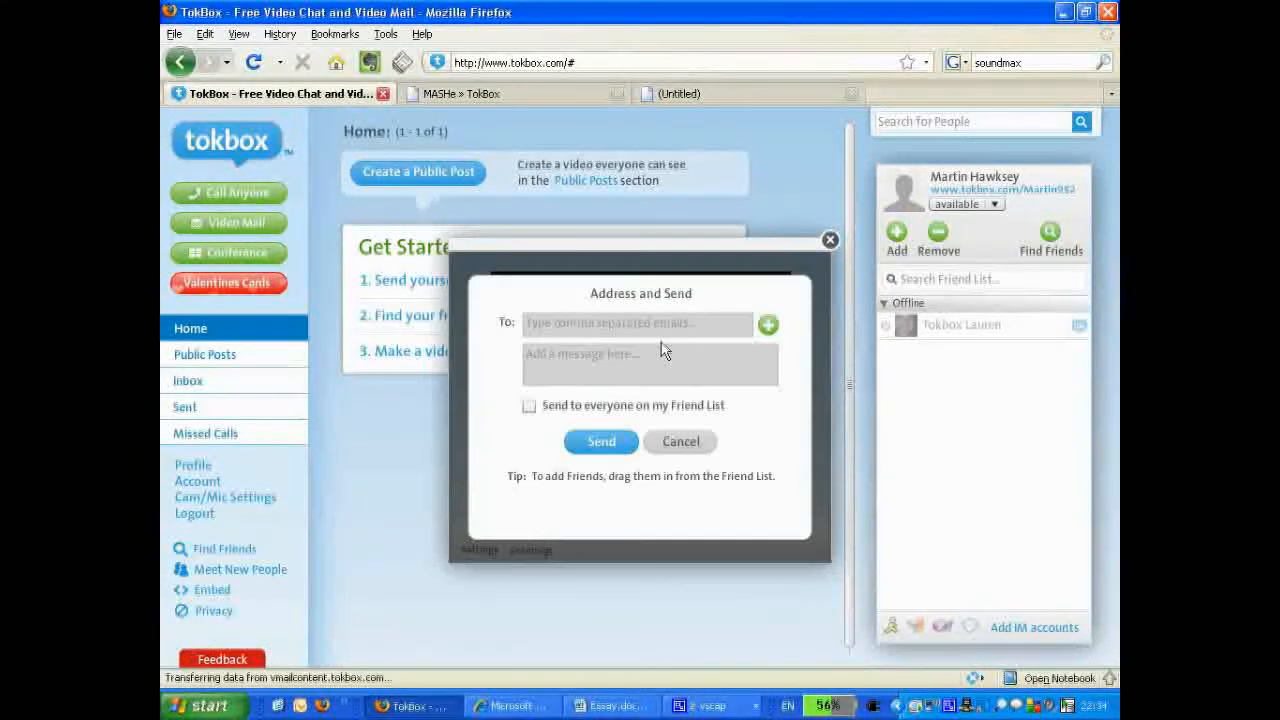
left_click(636, 324)
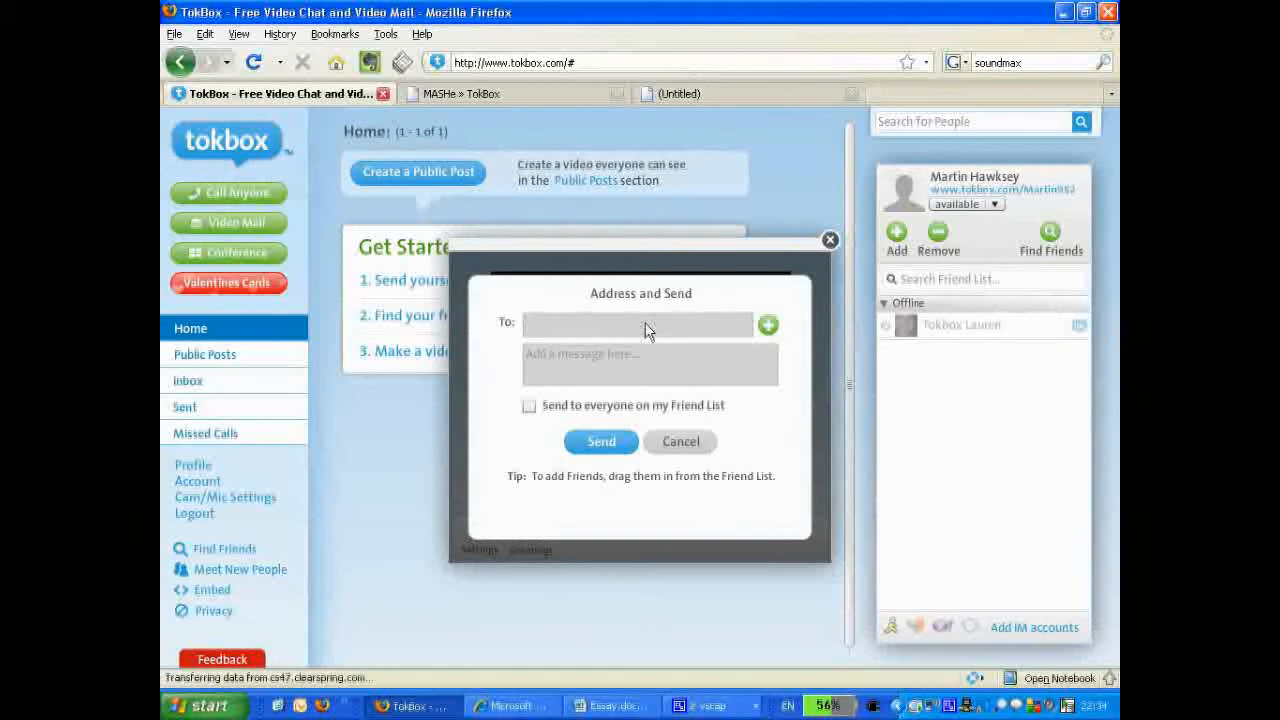
left_click(636, 324)
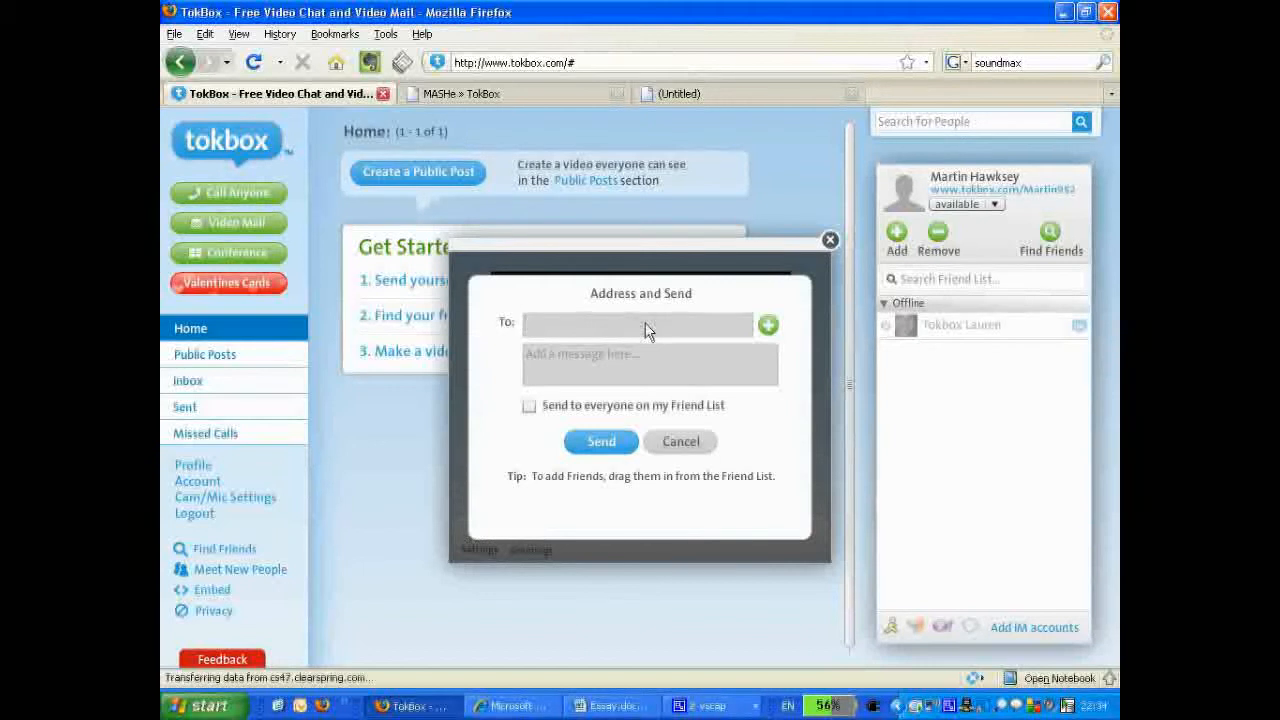
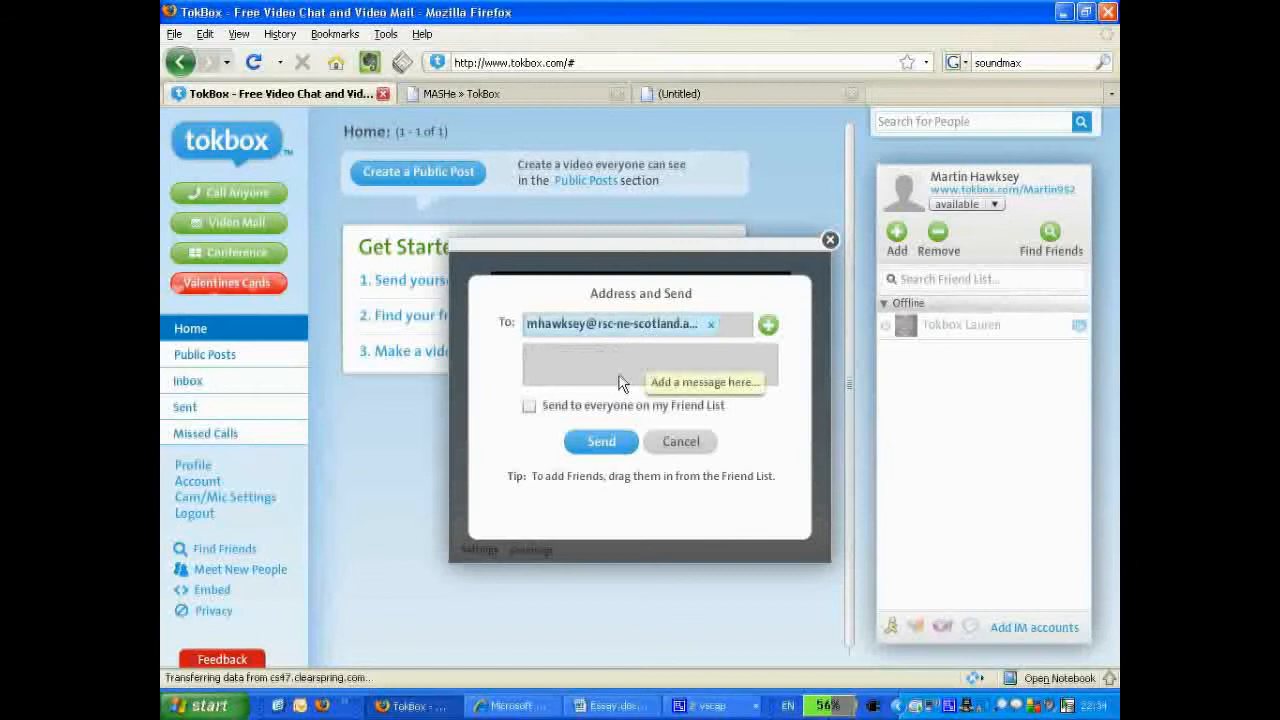
left_click(600, 442)
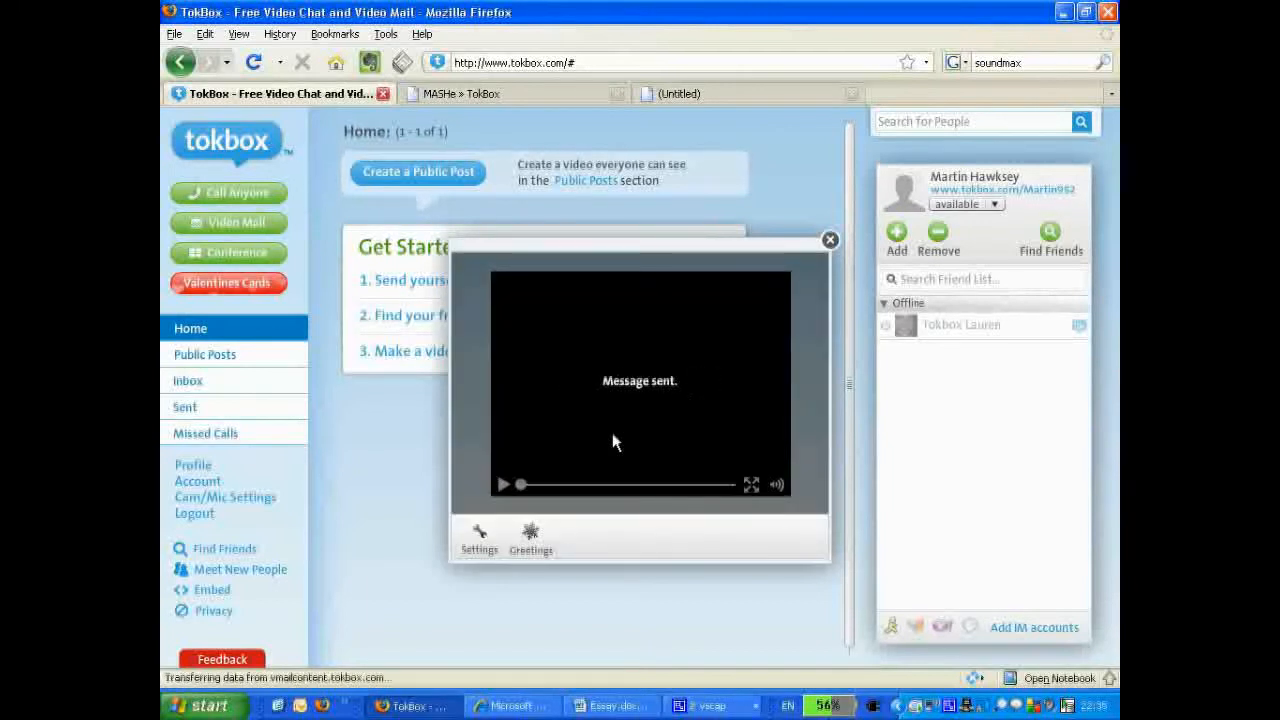
Open the 'sent you a video mail' notification in the Outlook Web Access inbox.
left_click(710, 704)
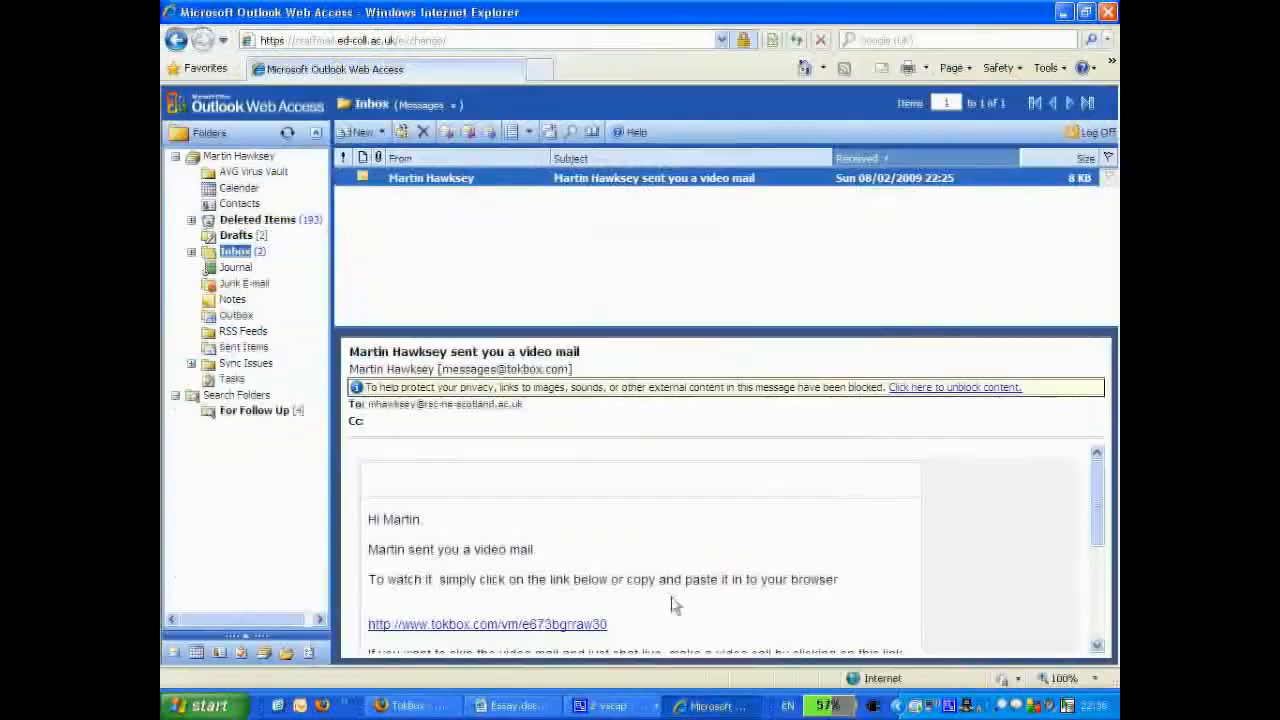
mouse_move(550, 324)
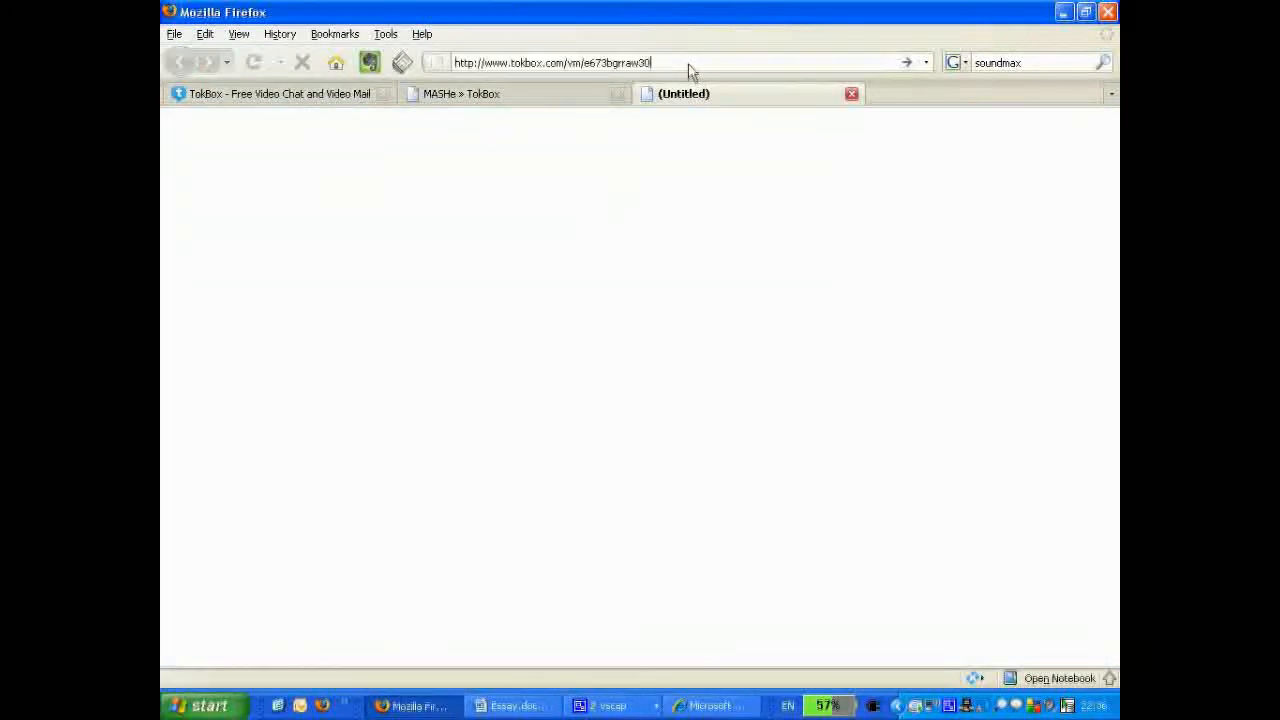
Load the emailed TokBox link and play back the received essay feedback video mail.
key("Return")
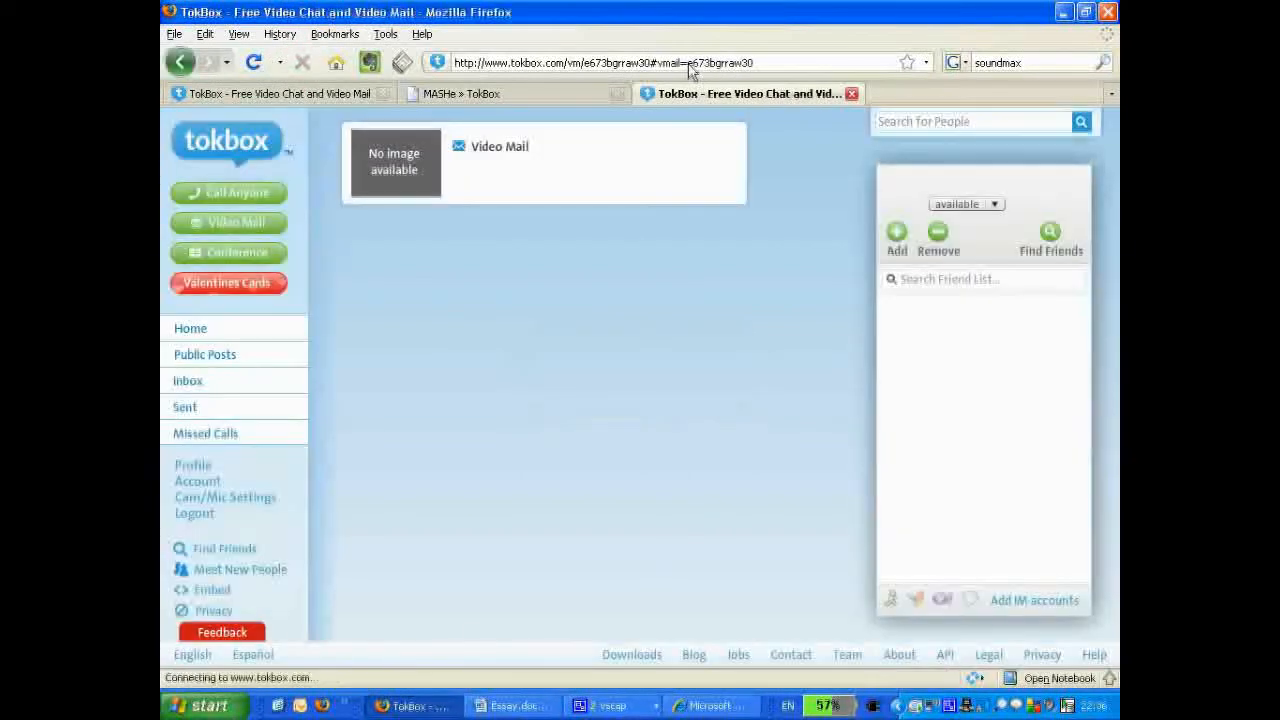
left_click(500, 146)
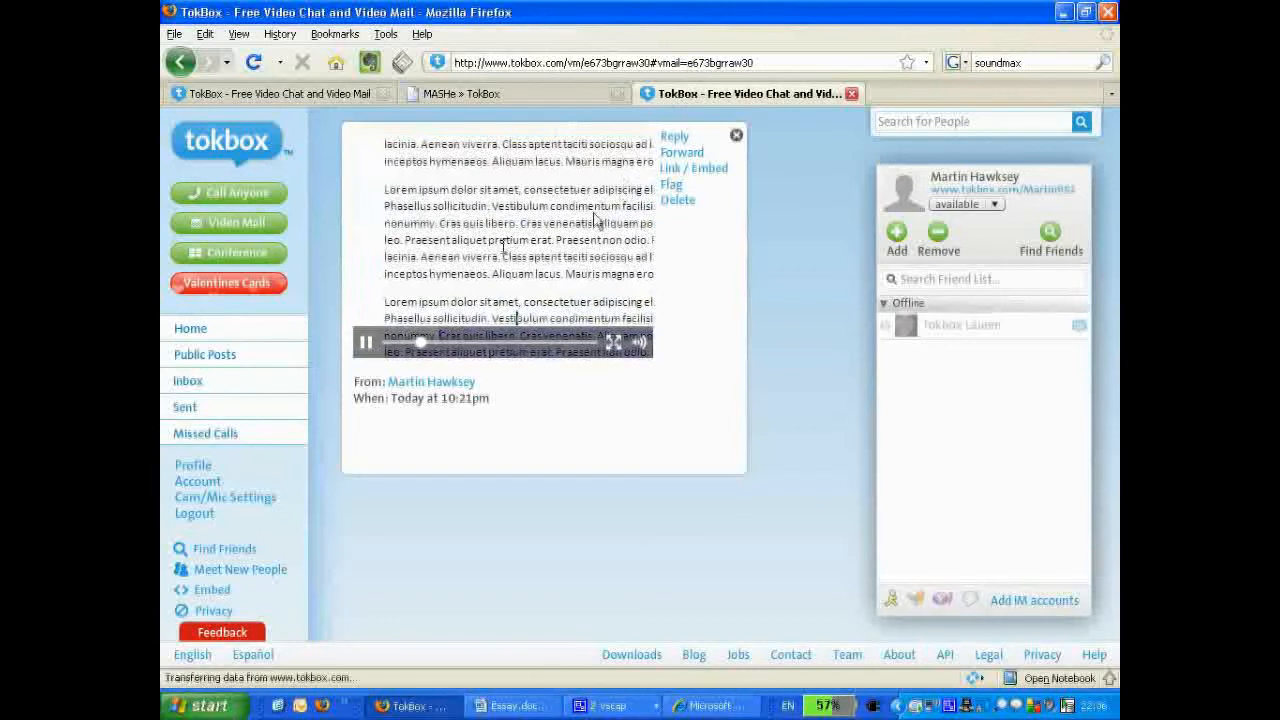
mouse_move(576, 248)
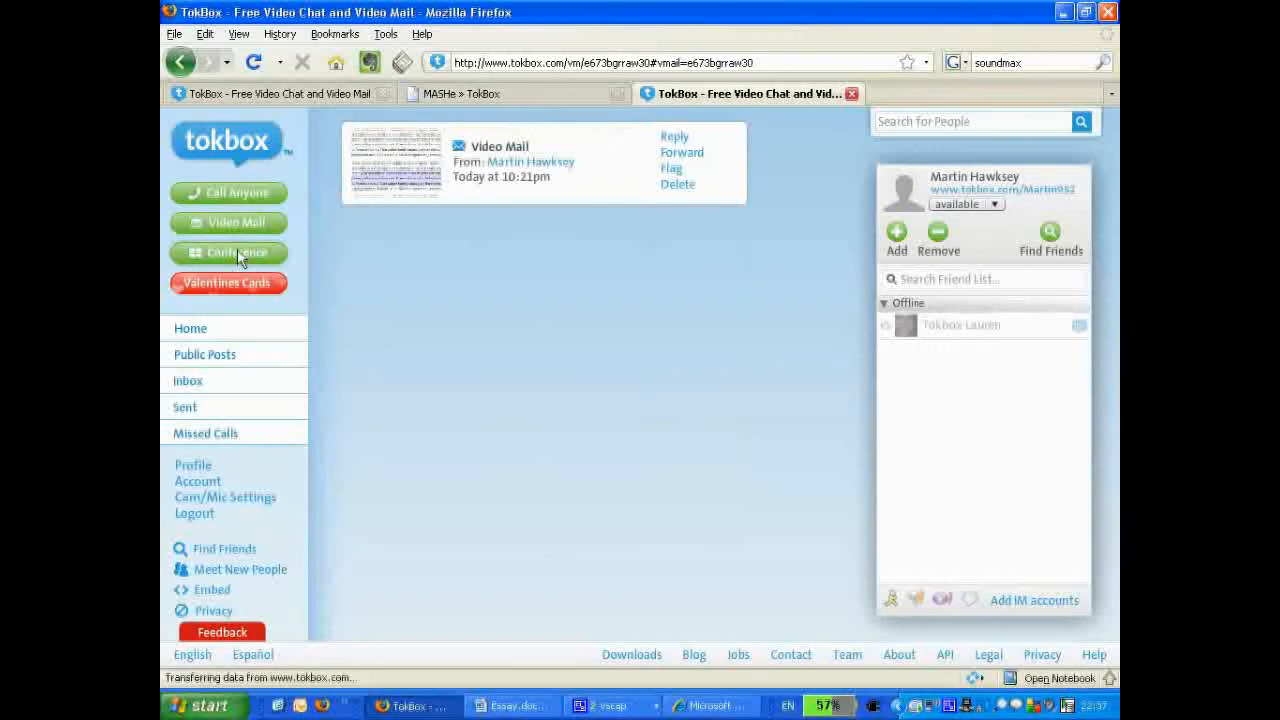
Start a conference call, view the Add Friends invite list, then close it.
left_click(228, 252)
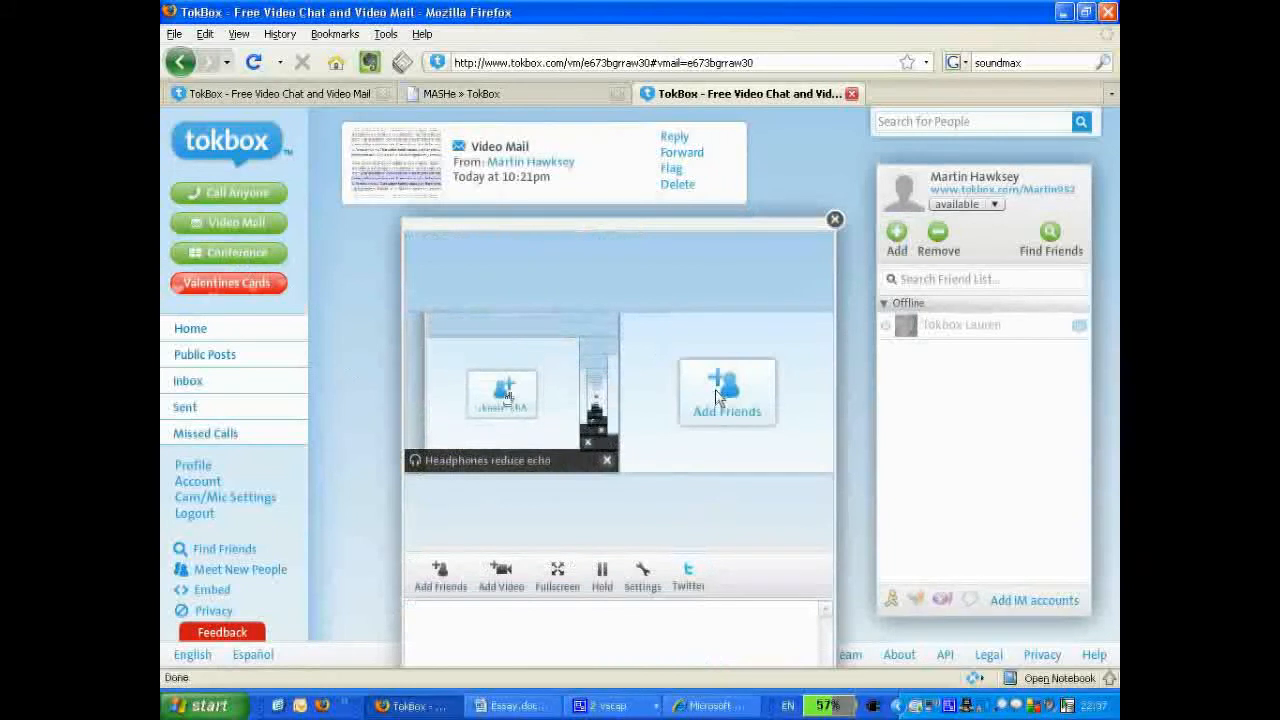
left_click(728, 392)
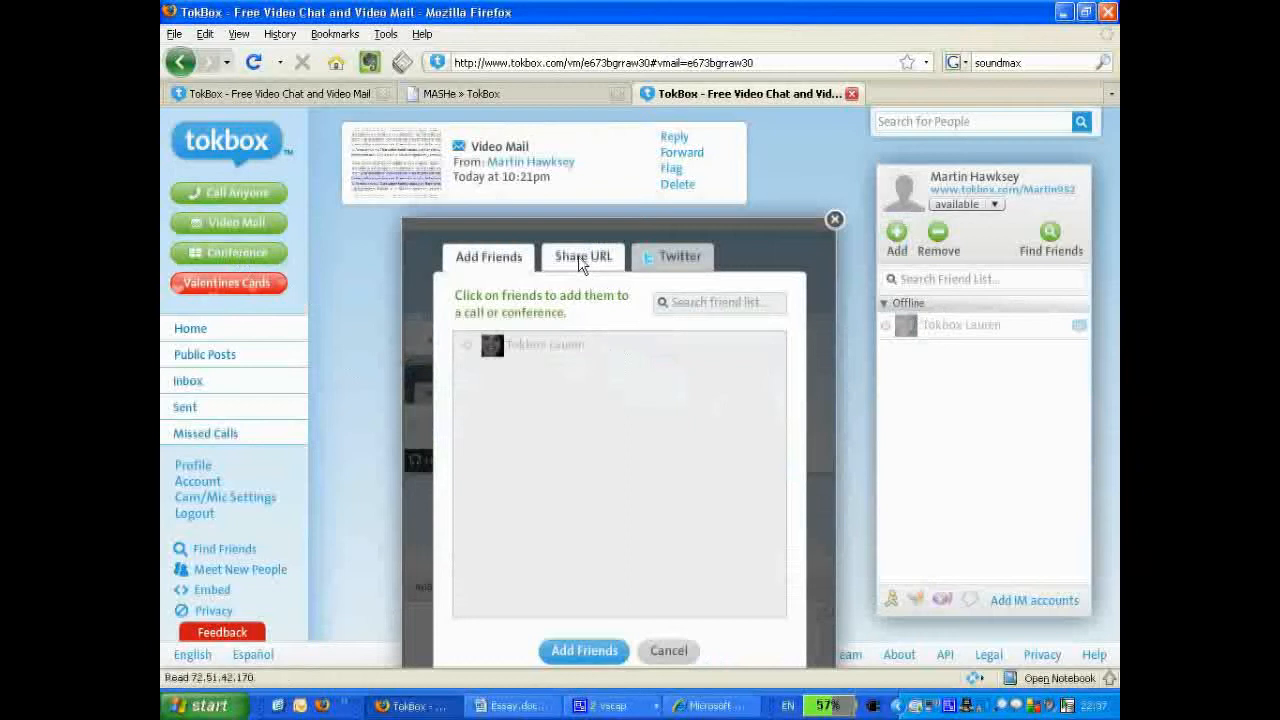
left_click(582, 256)
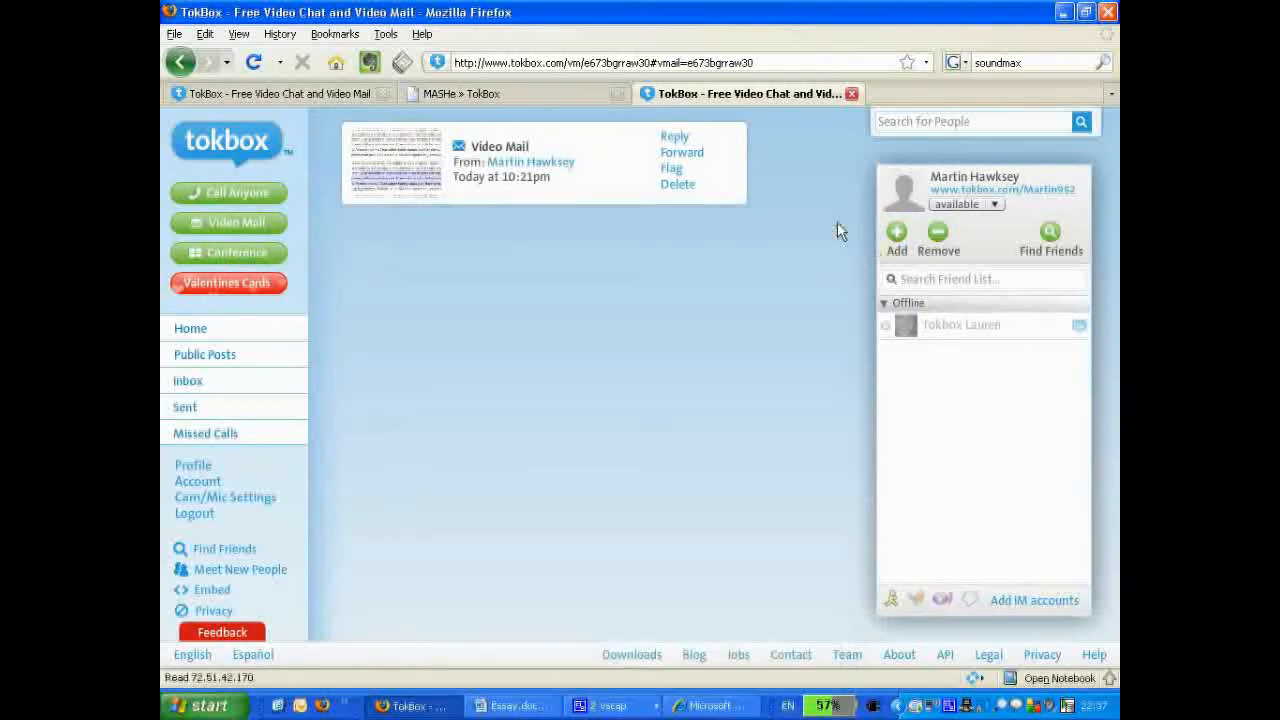
mouse_move(670, 280)
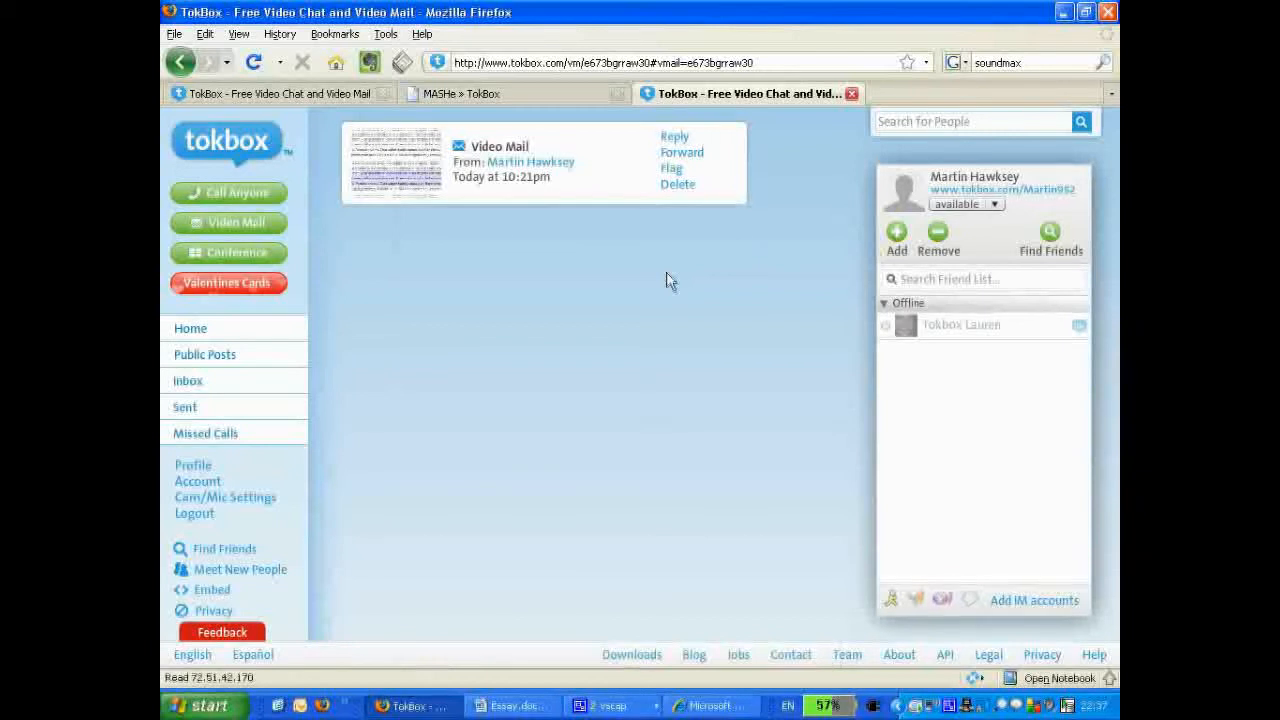
mouse_move(240, 568)
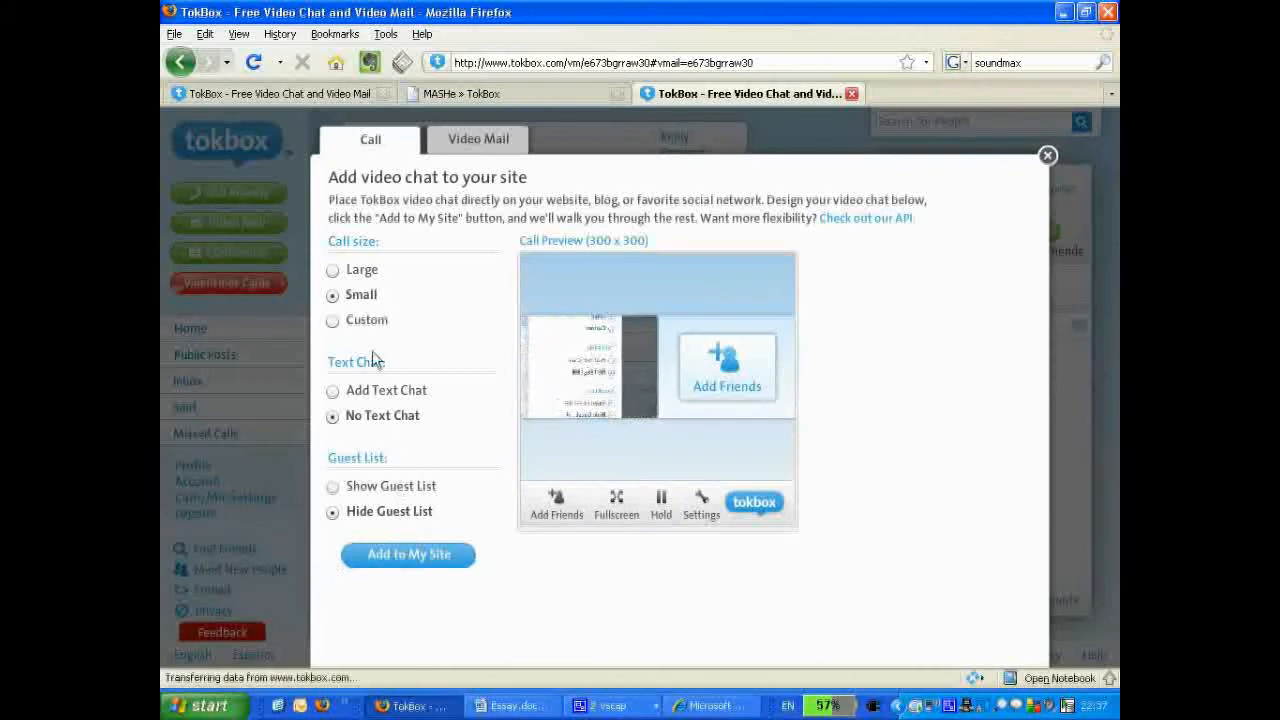
Generate a Large widget with text chat via Add to My Site and copy its embed code.
left_click(332, 268)
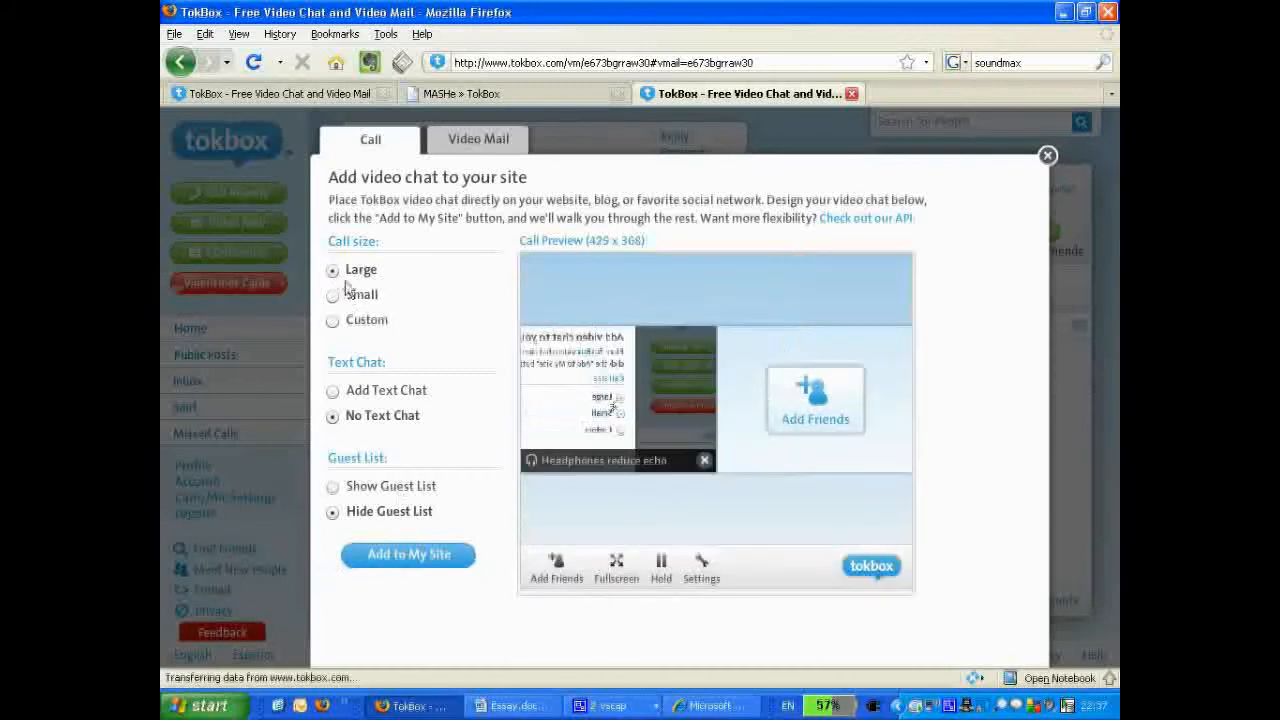
left_click(332, 390)
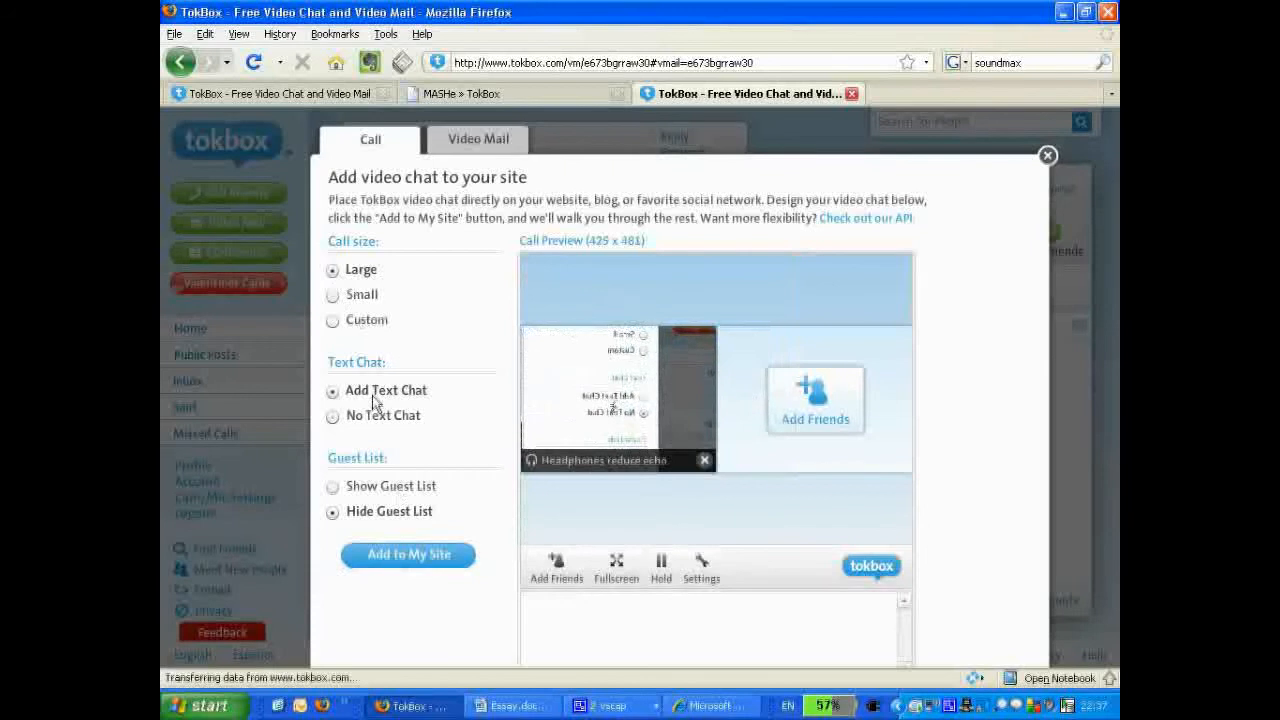
left_click(408, 556)
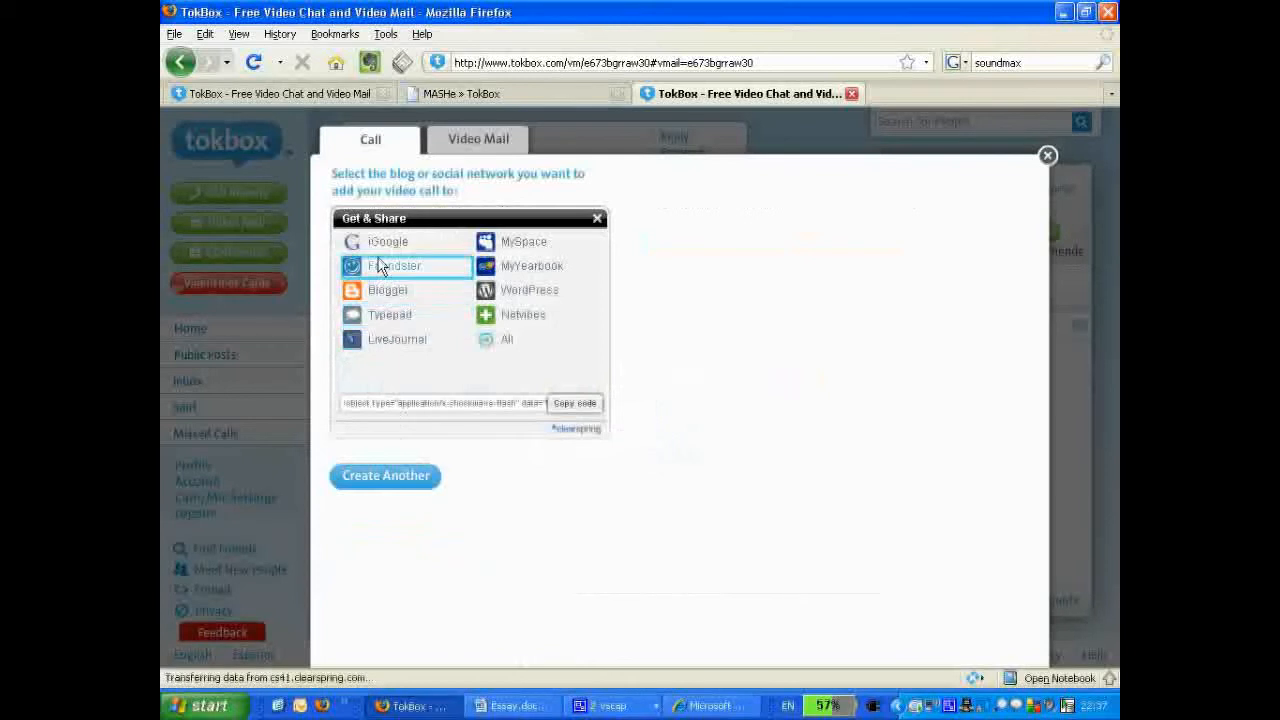
mouse_move(524, 240)
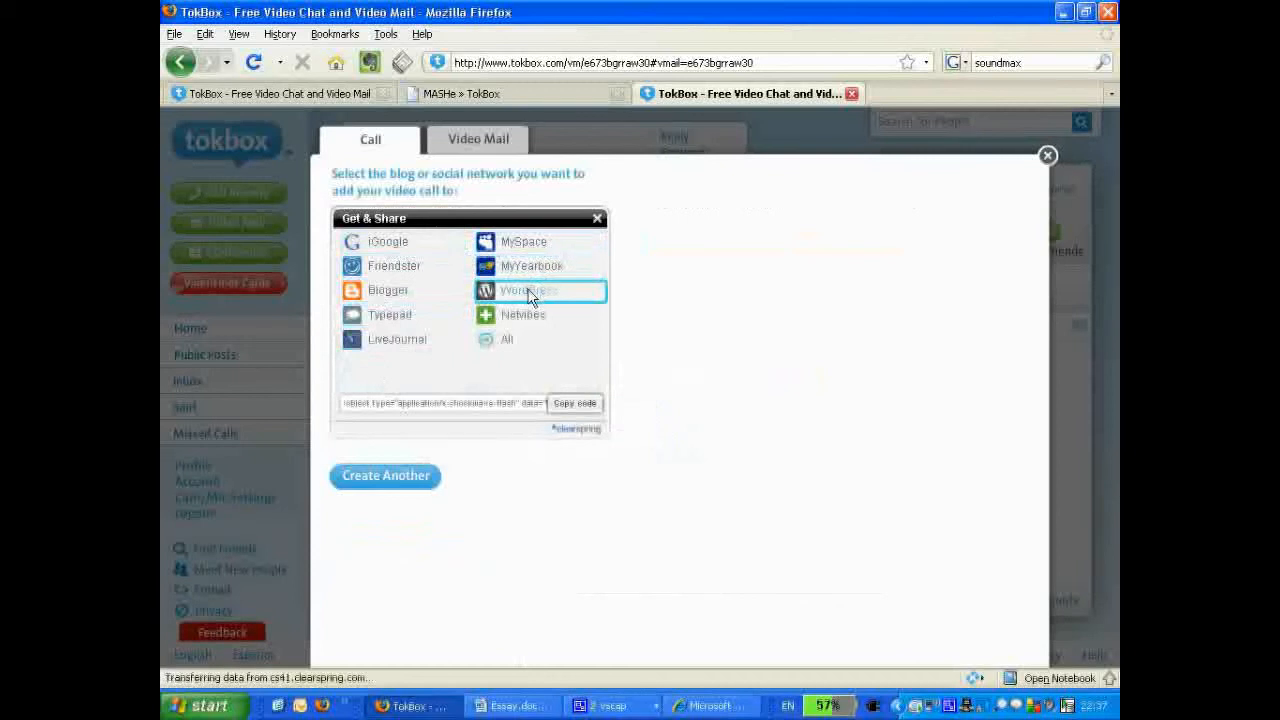
mouse_move(546, 320)
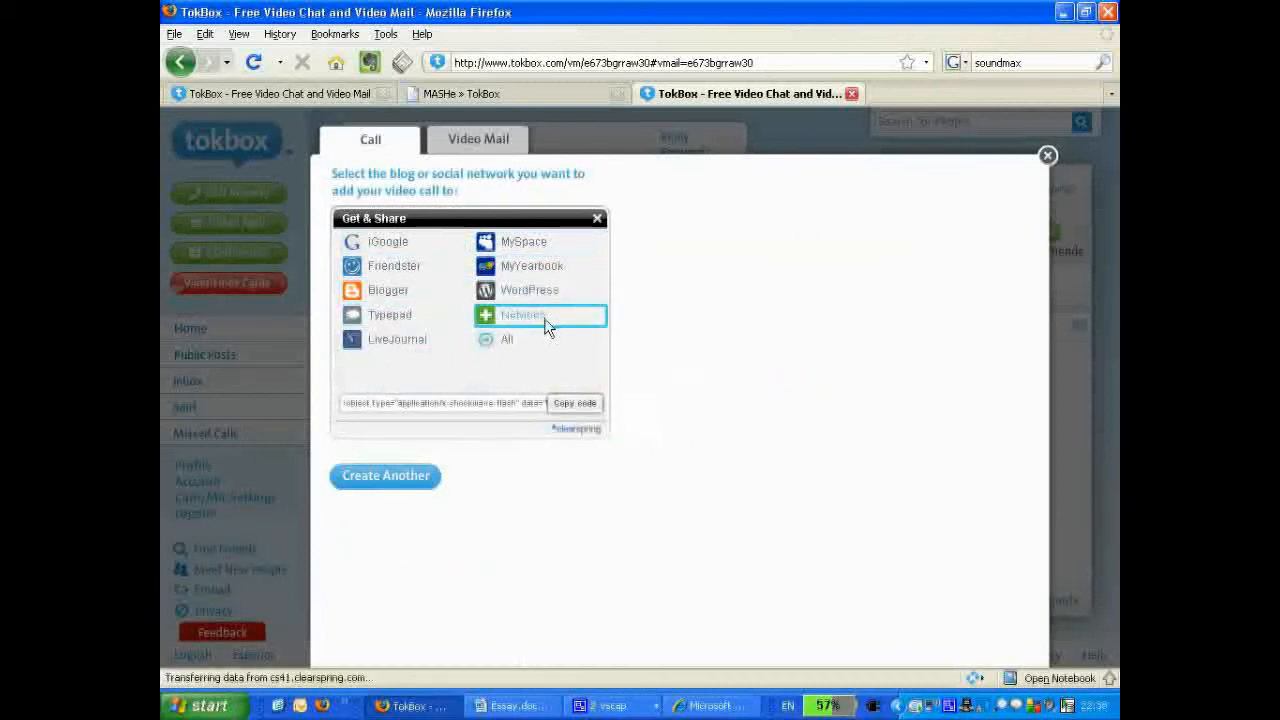
mouse_move(530, 324)
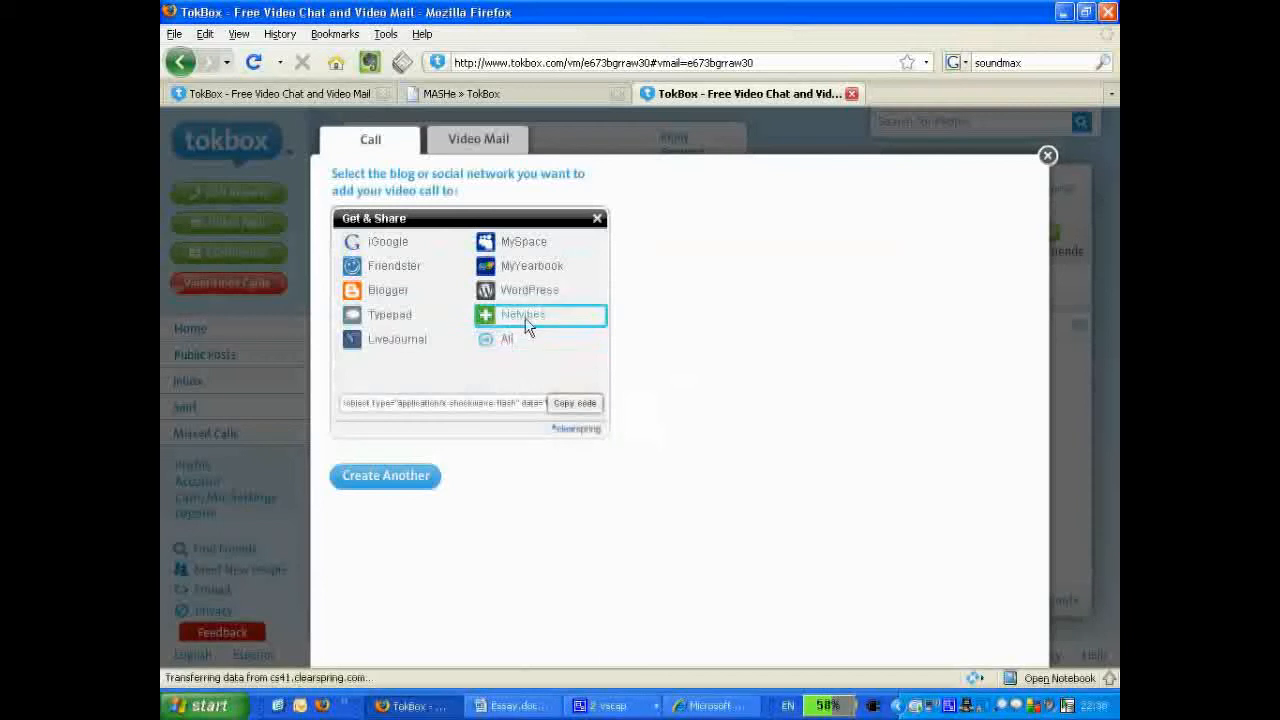
mouse_move(504, 418)
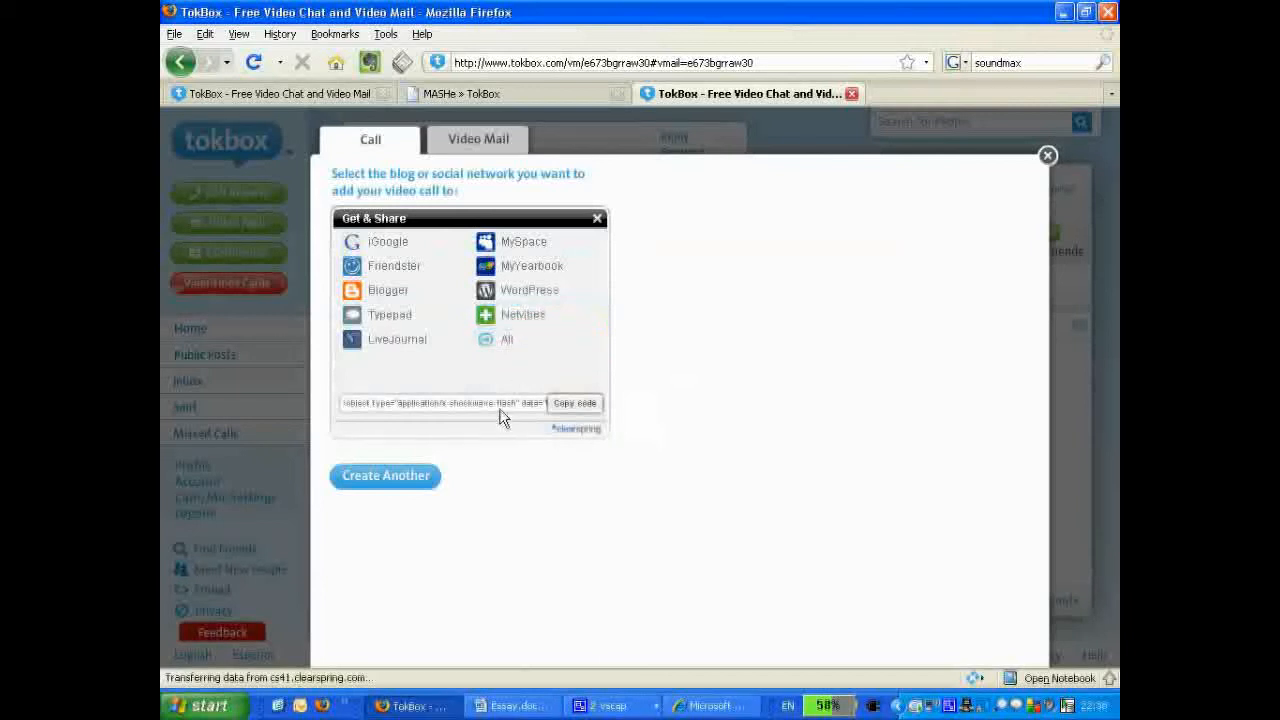
mouse_move(500, 414)
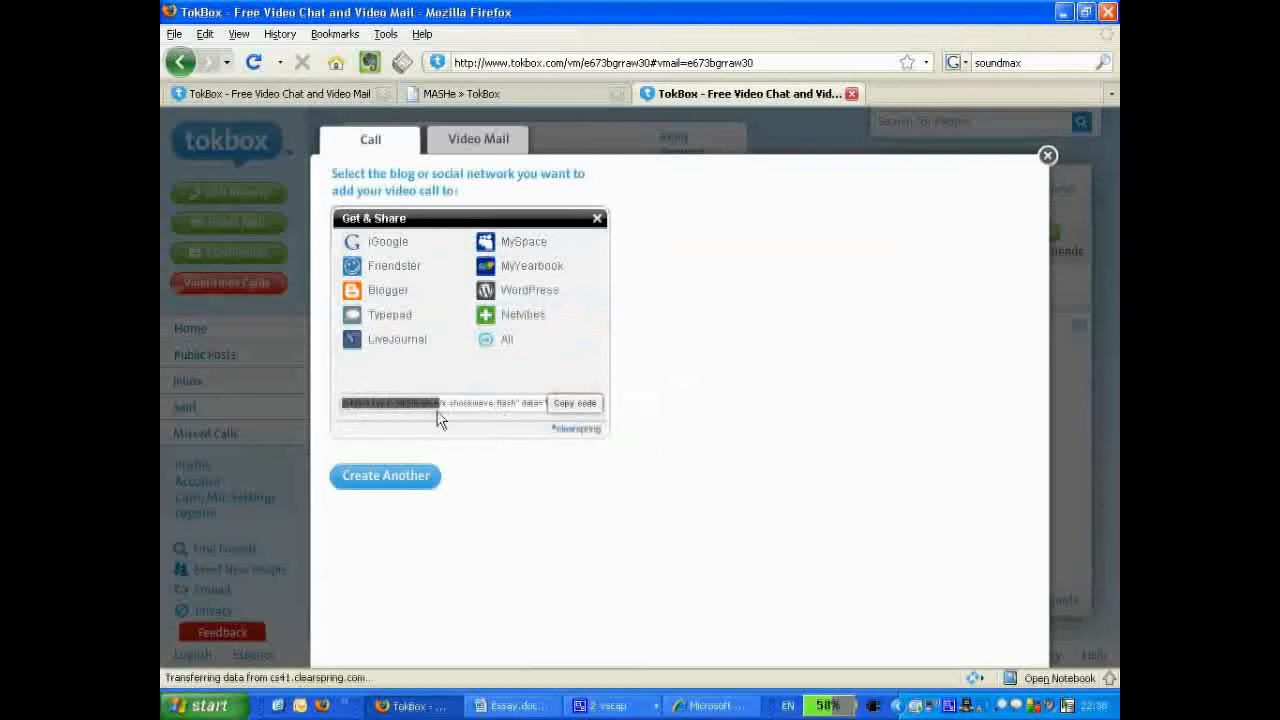
left_click(516, 94)
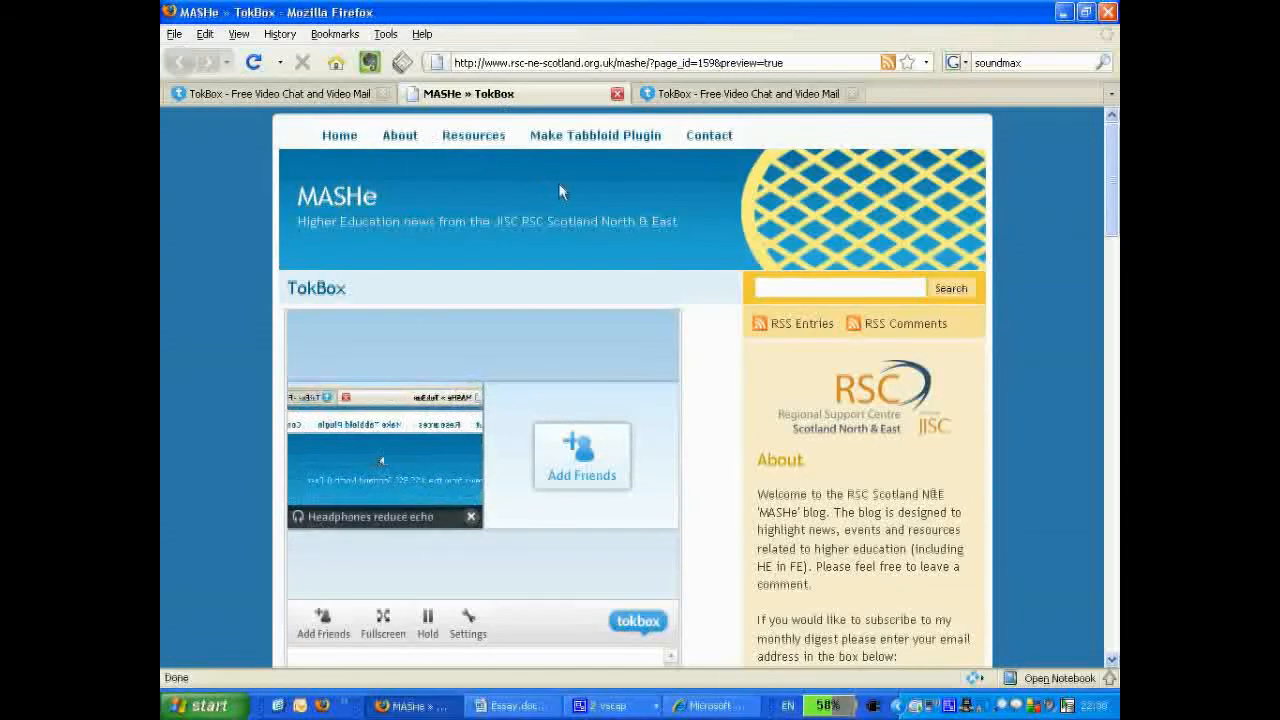
Open the Add Friends panel of the TokBox widget embedded in the blog post preview.
scroll("down", 3)
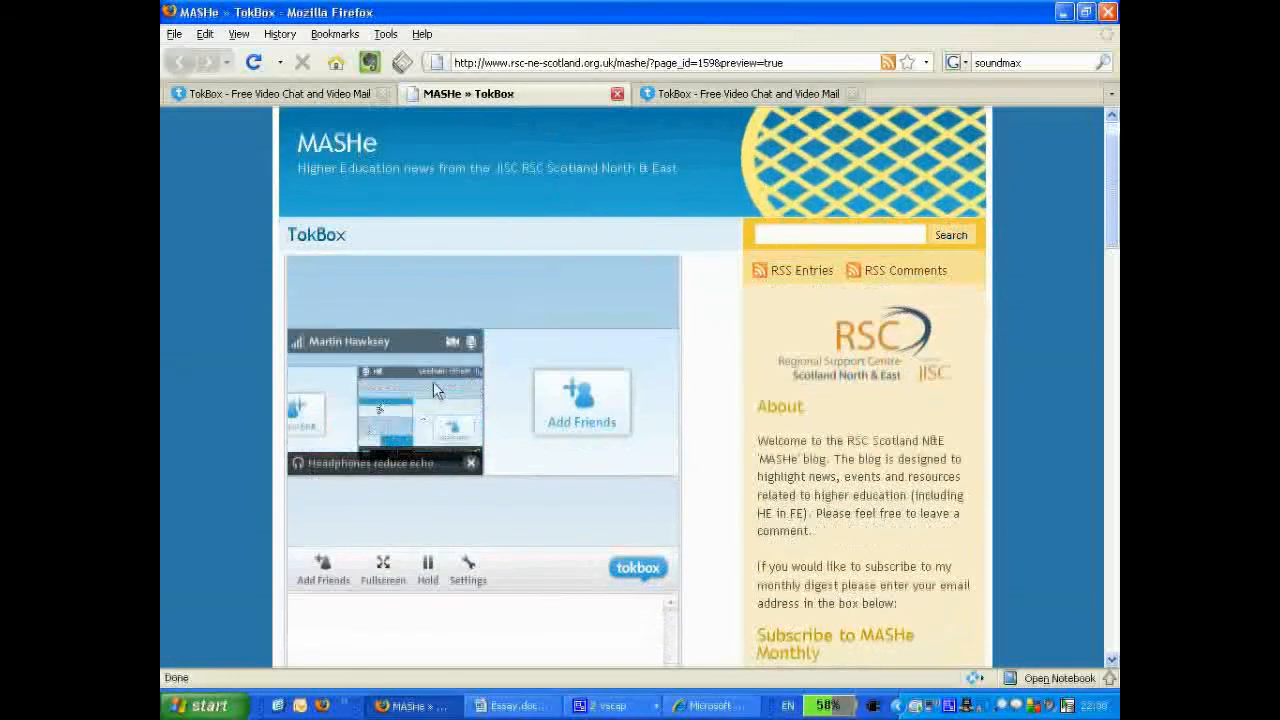
left_click(580, 402)
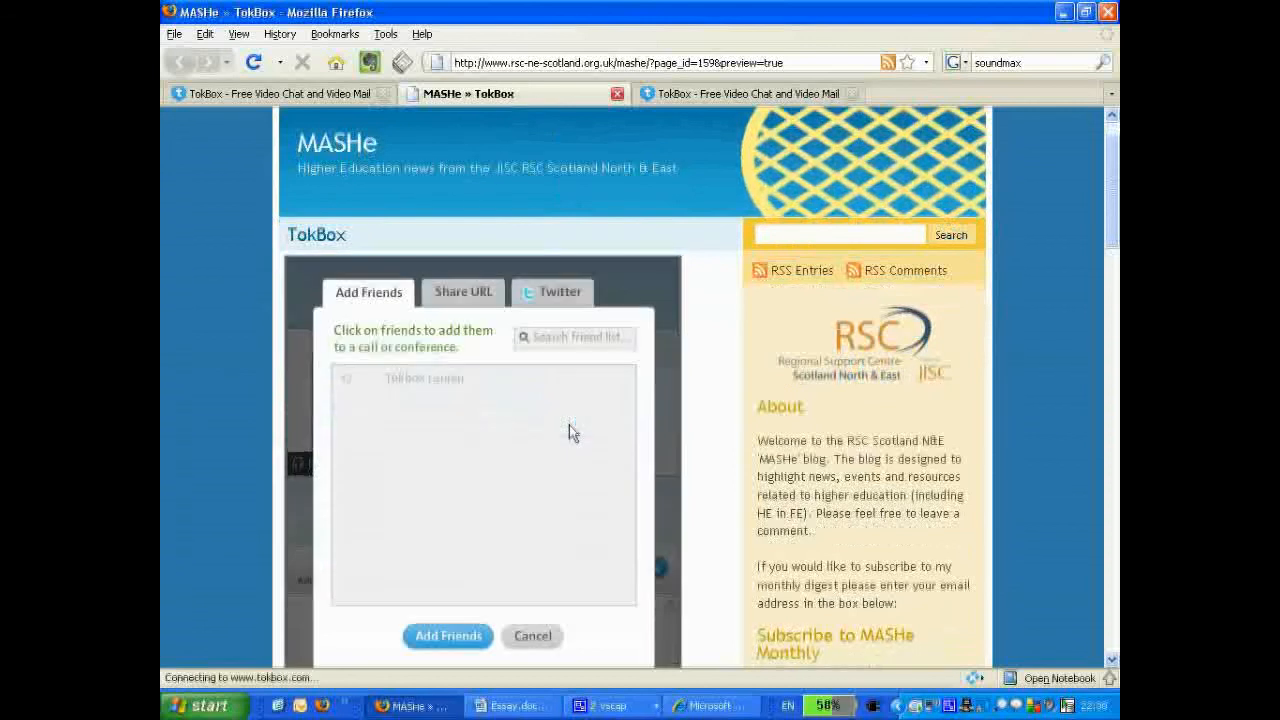